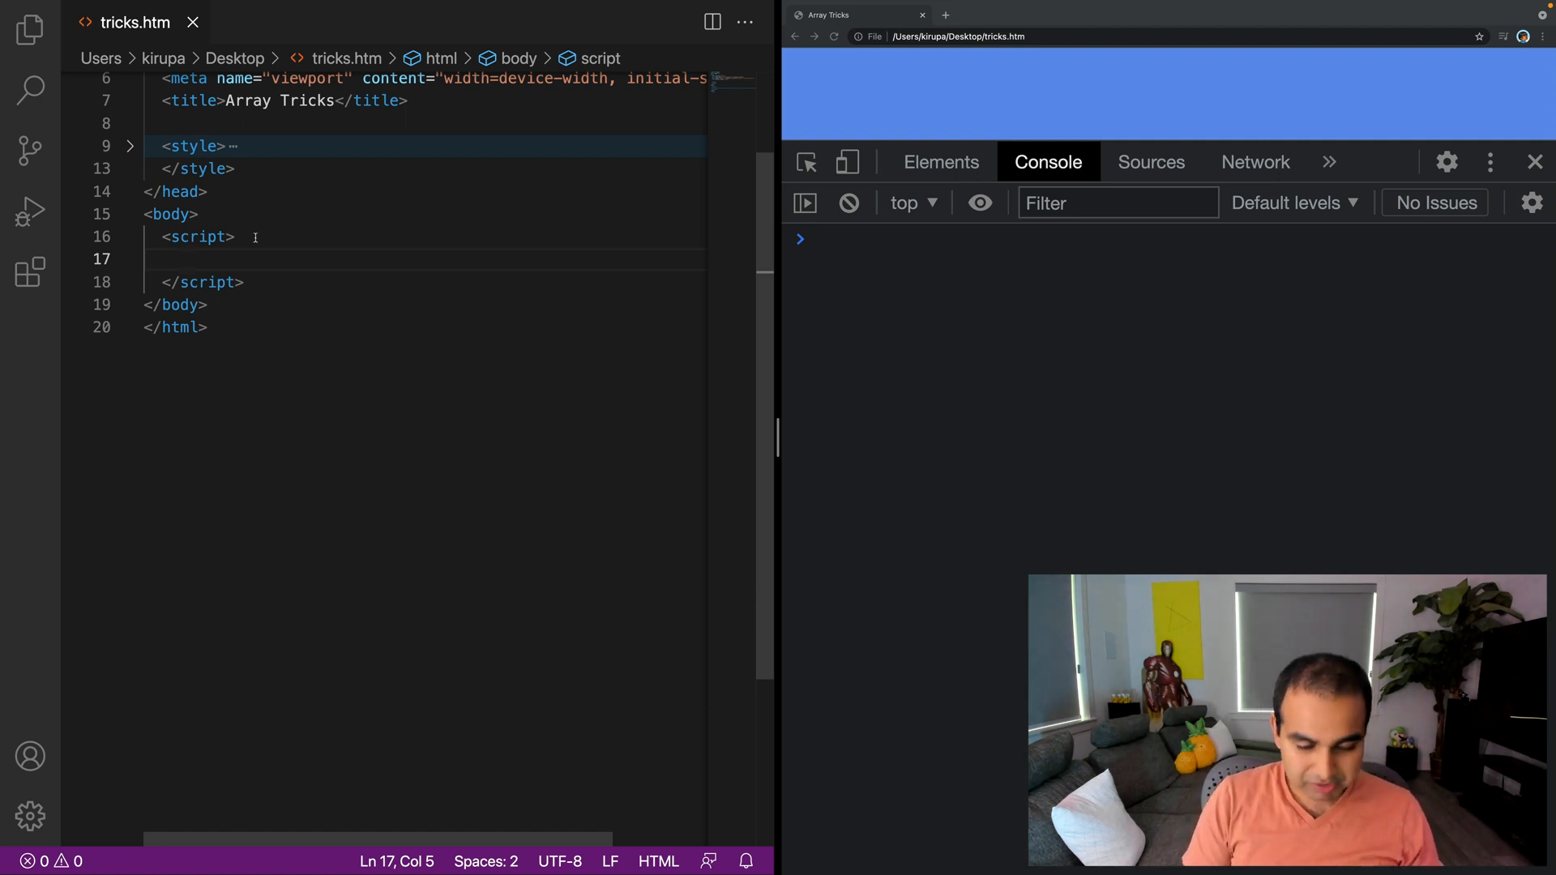
Step: Declare let numbers = [1, 2, 3, 4, 5, 6, 7, 8, 9, 10]; inside the script block
{"action": "key", "text": "Enter"}
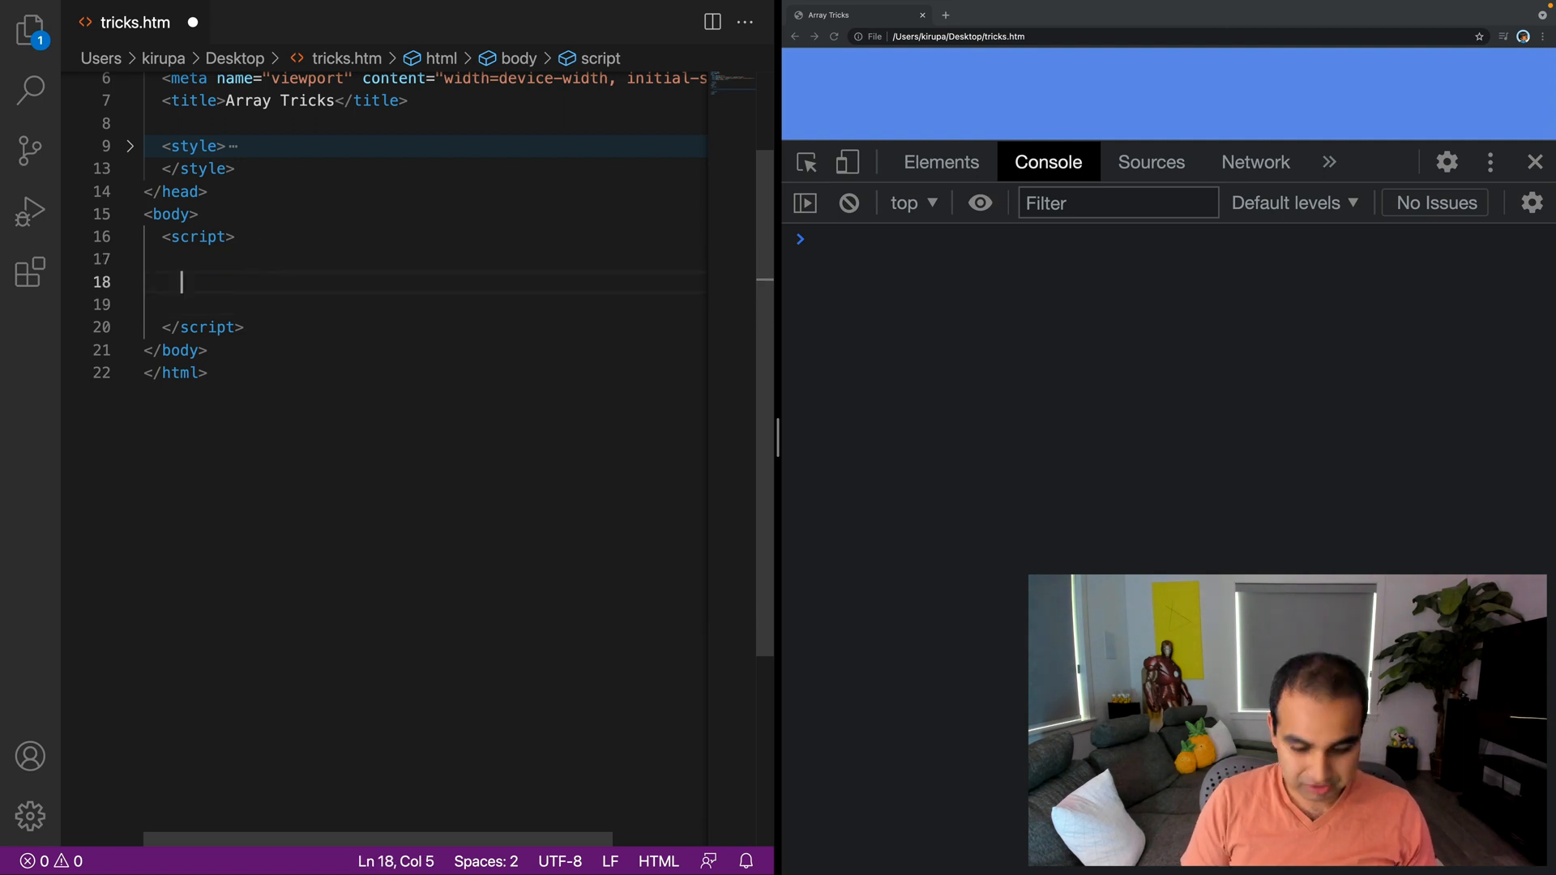
{"action": "type", "text": "let numbers ="}
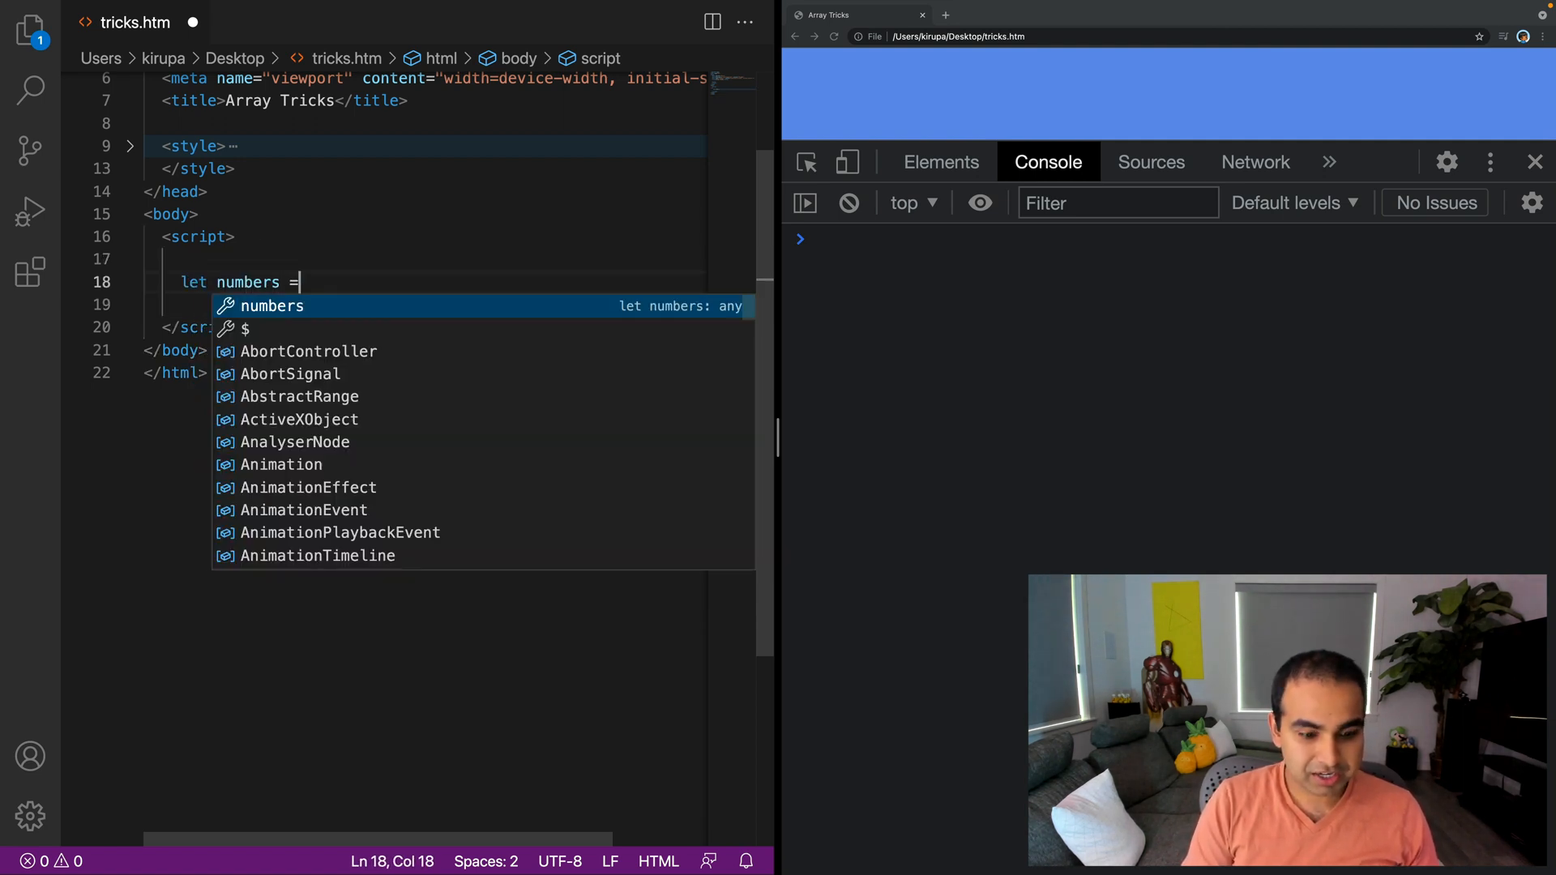
{"action": "type", "text": "["}
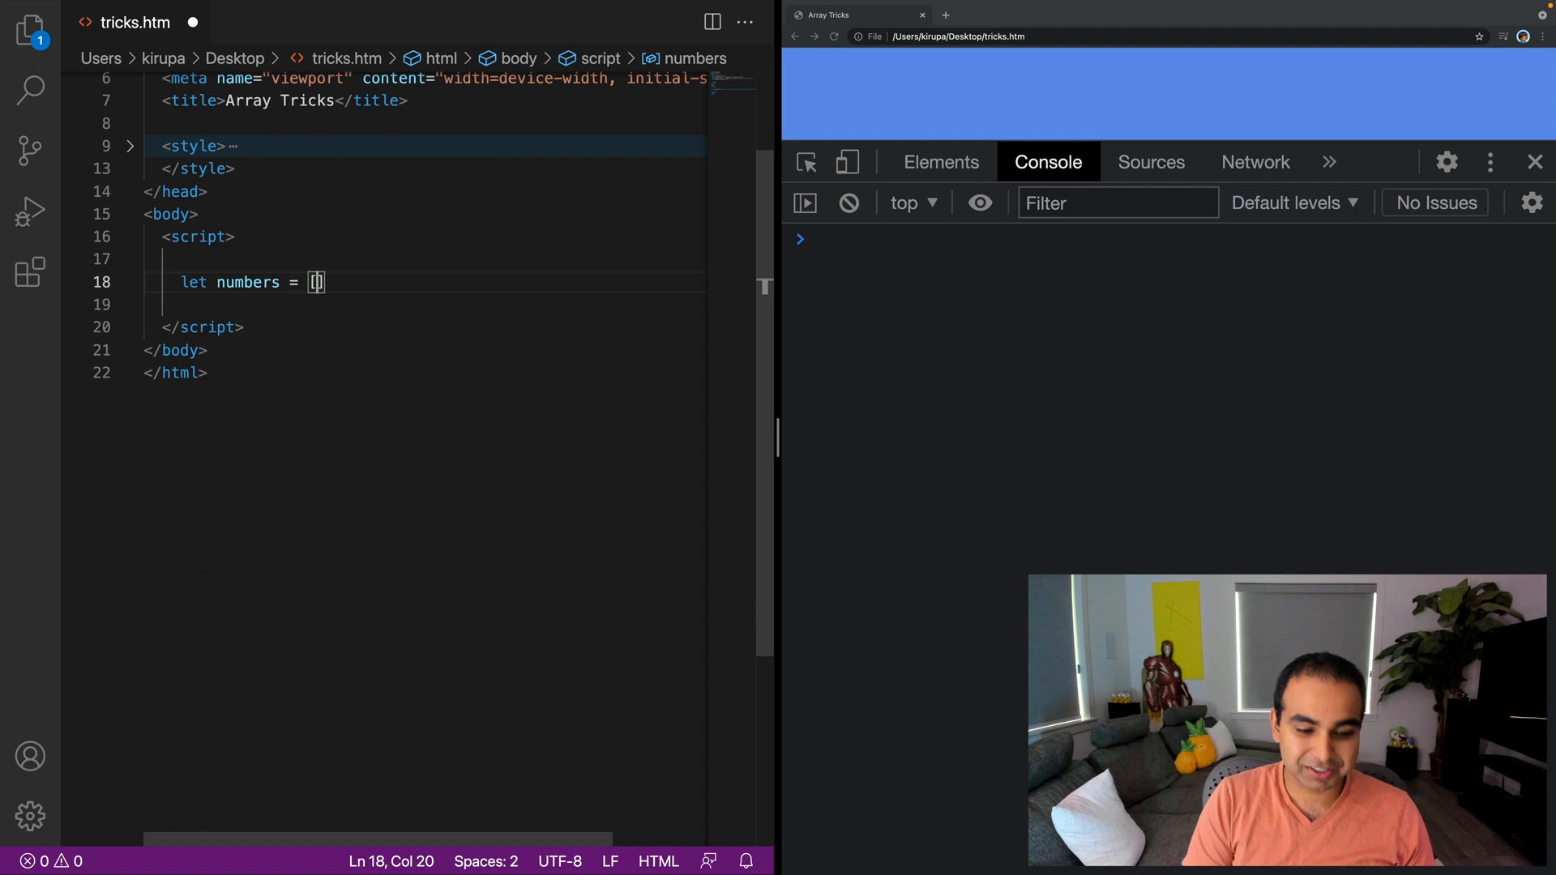
{"action": "type", "text": "1, 2, 3"}
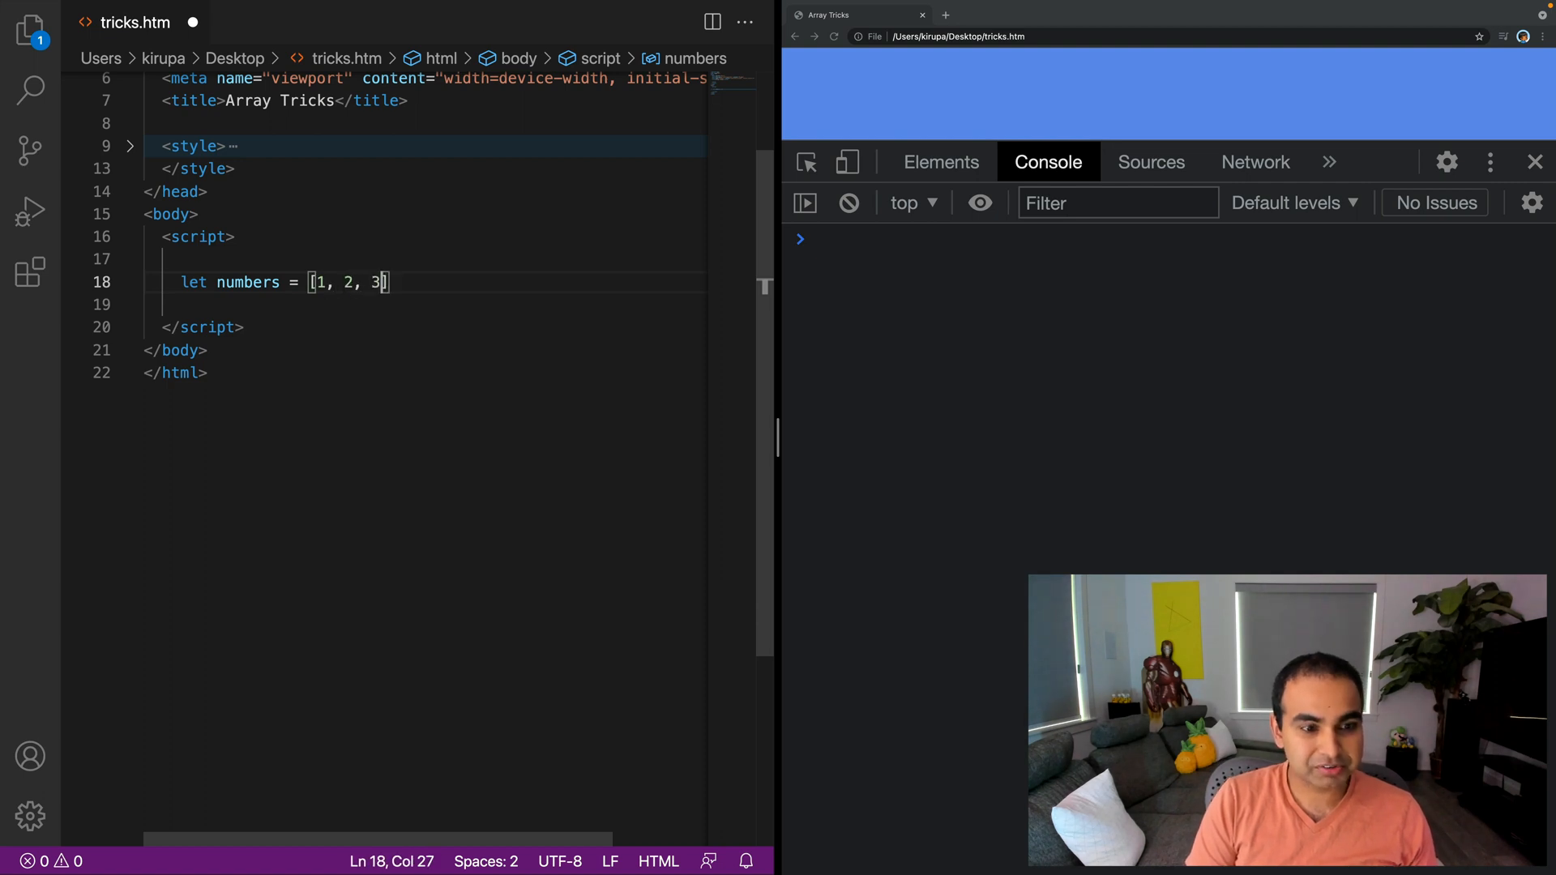
{"action": "type", "text": ", 4, 5,"}
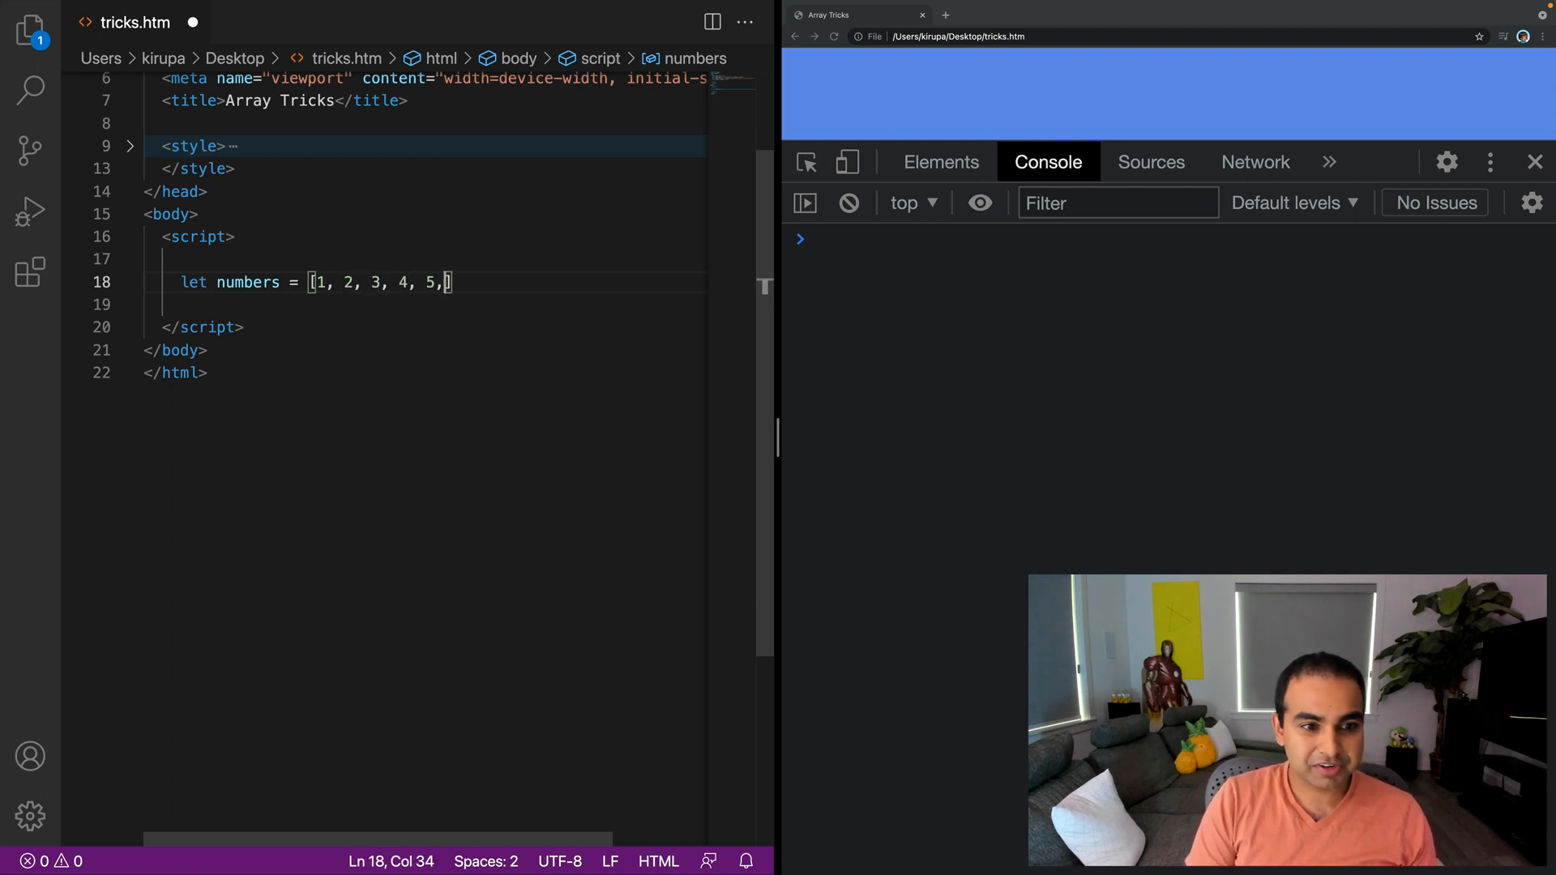
{"action": "type", "text": "6, 7,"}
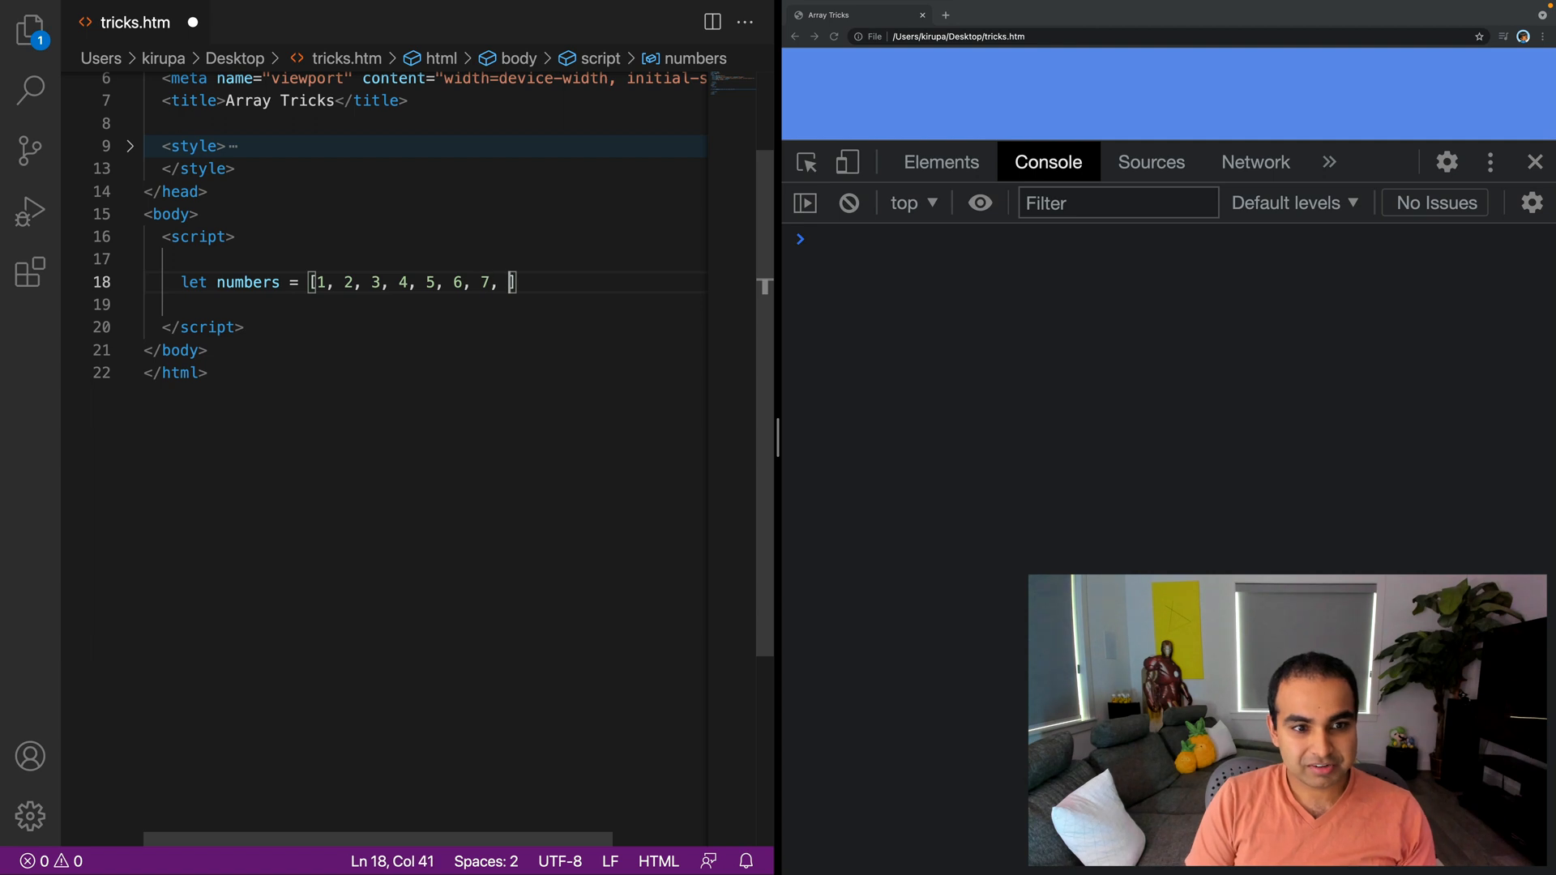
{"action": "type", "text": "8, 9, 10"}
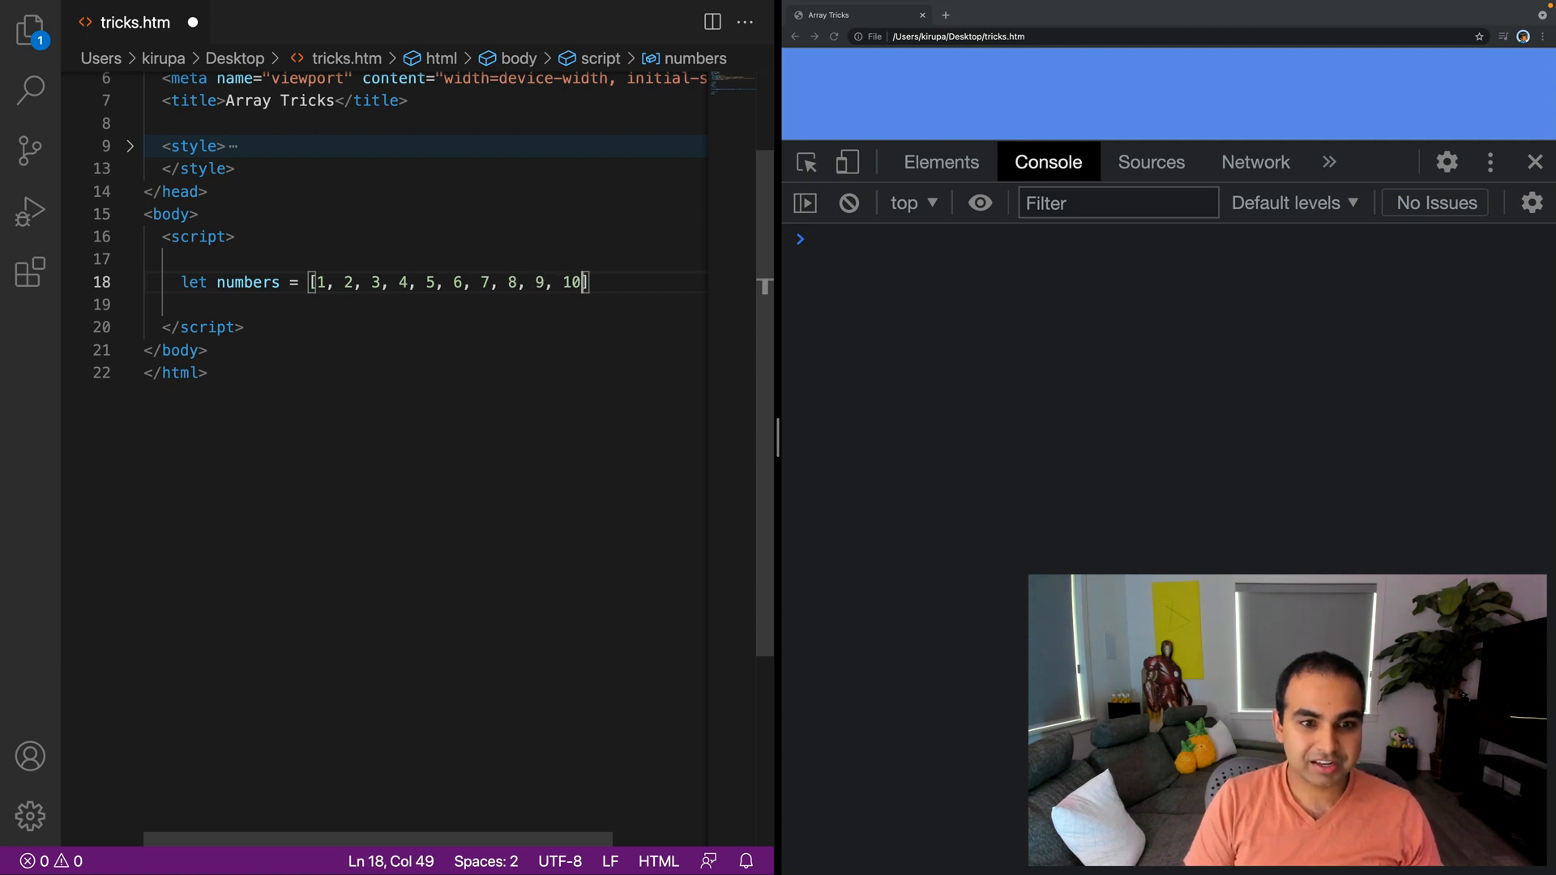
{"action": "type", "text": ";"}
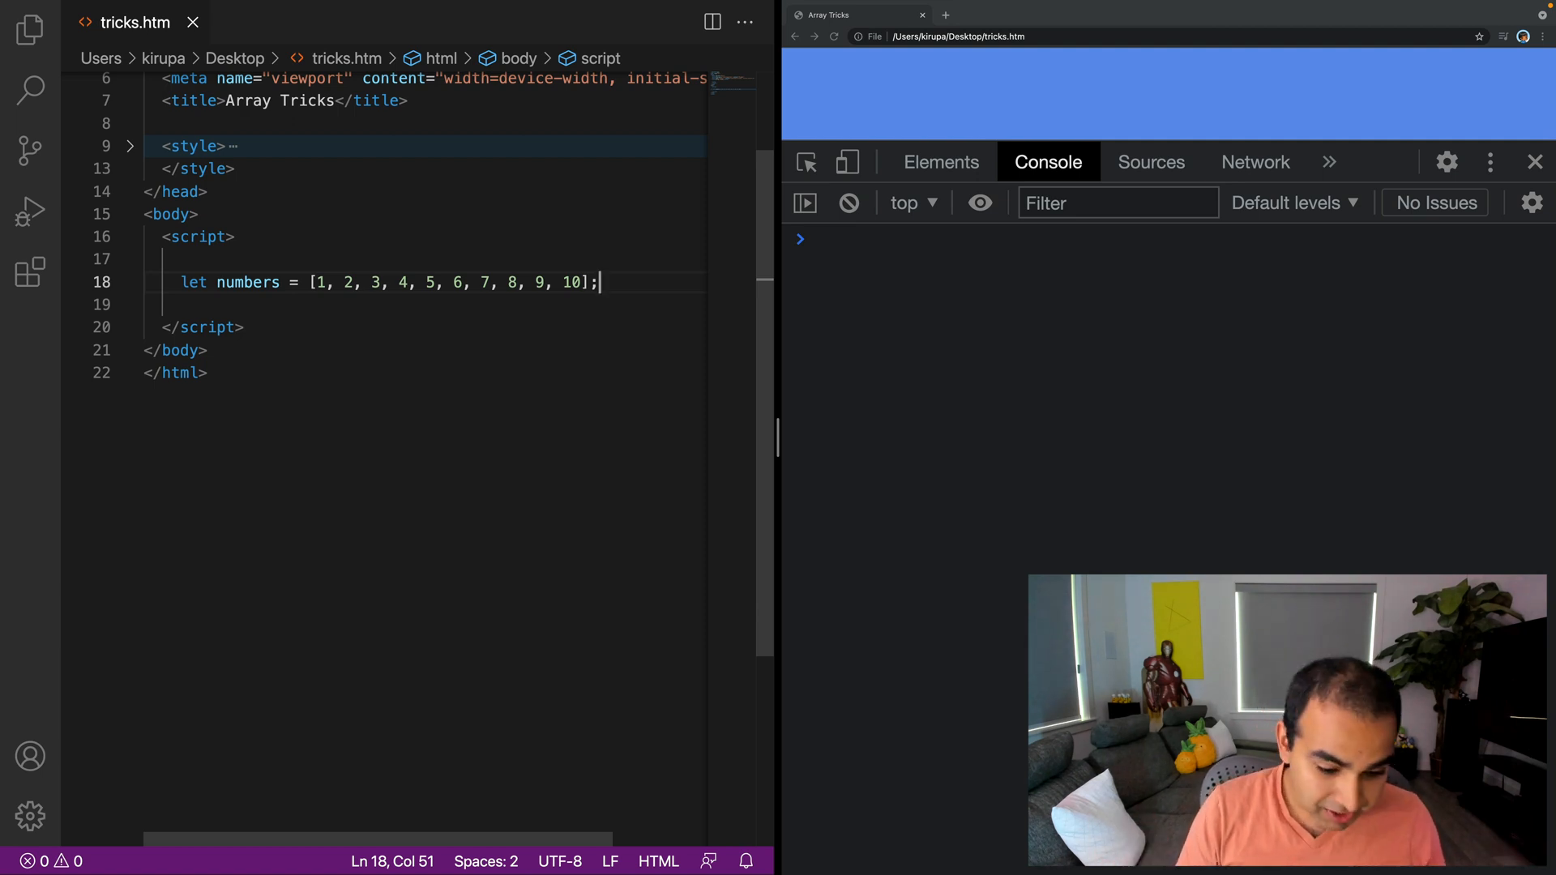
Step: Add console.log(Array.isArray(numbers)); and reload Chrome so the console prints true
{"action": "key", "text": "Enter"}
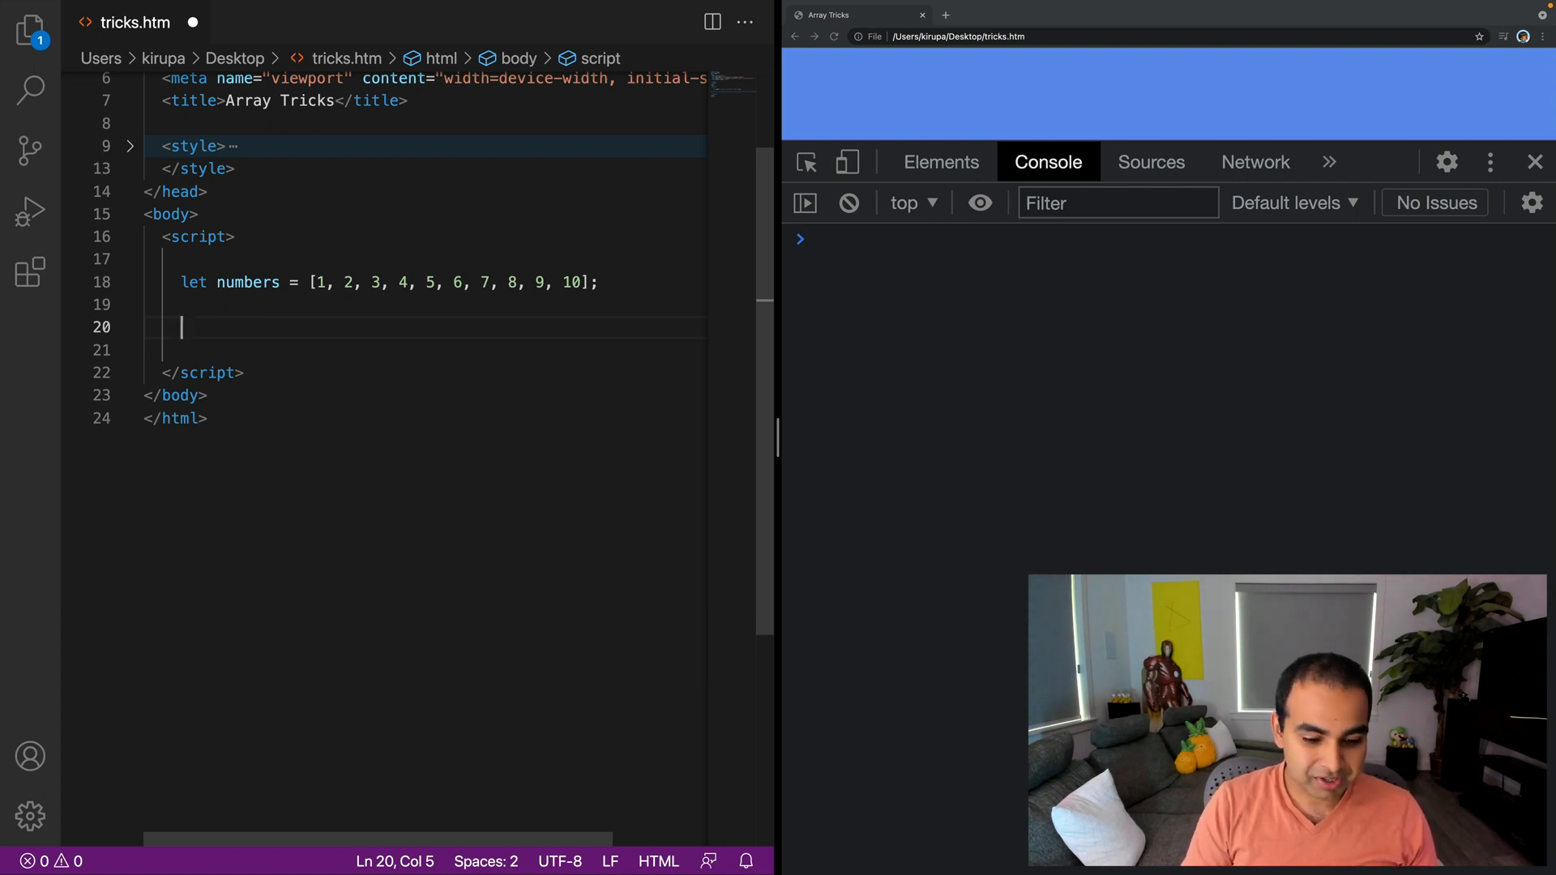
{"action": "type", "text": "console.log"}
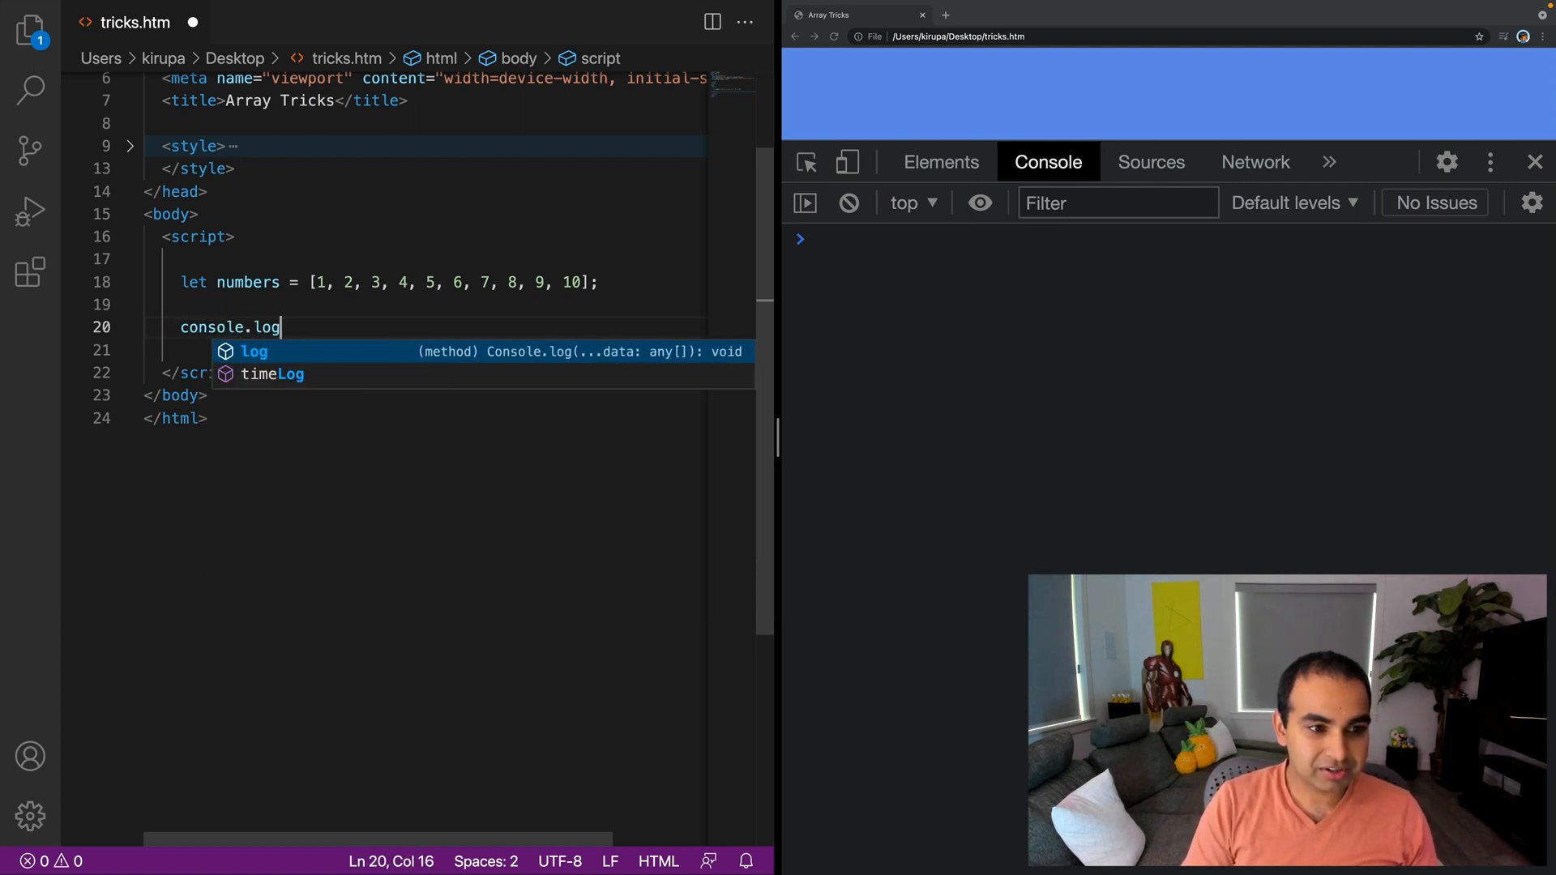
{"action": "type", "text": "(Array"}
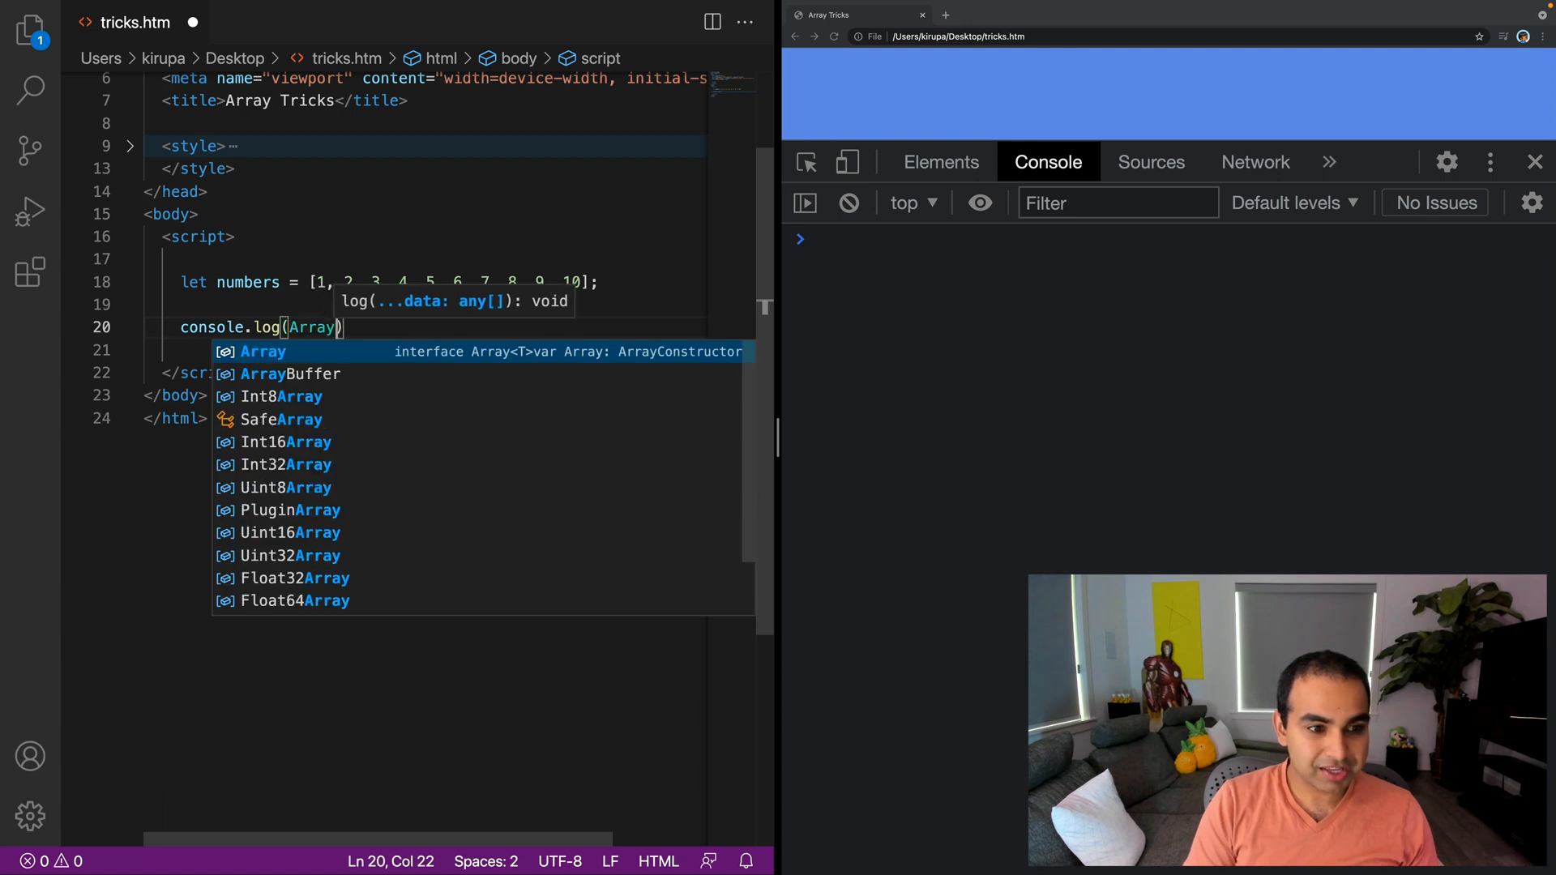
{"action": "type", "text": ".isArray("}
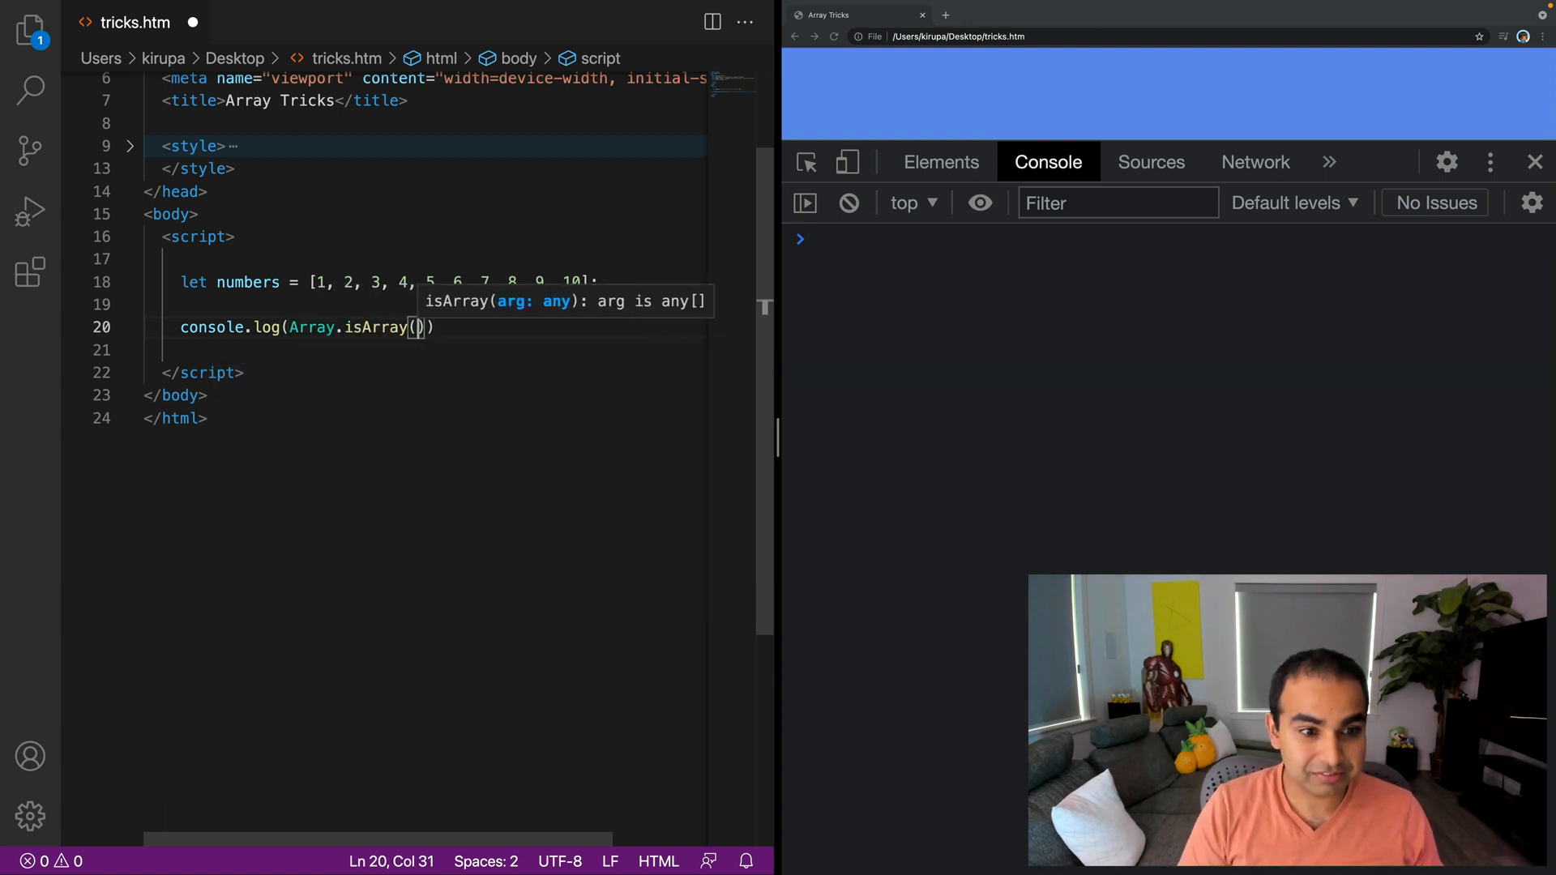
{"action": "type", "text": "numbers"}
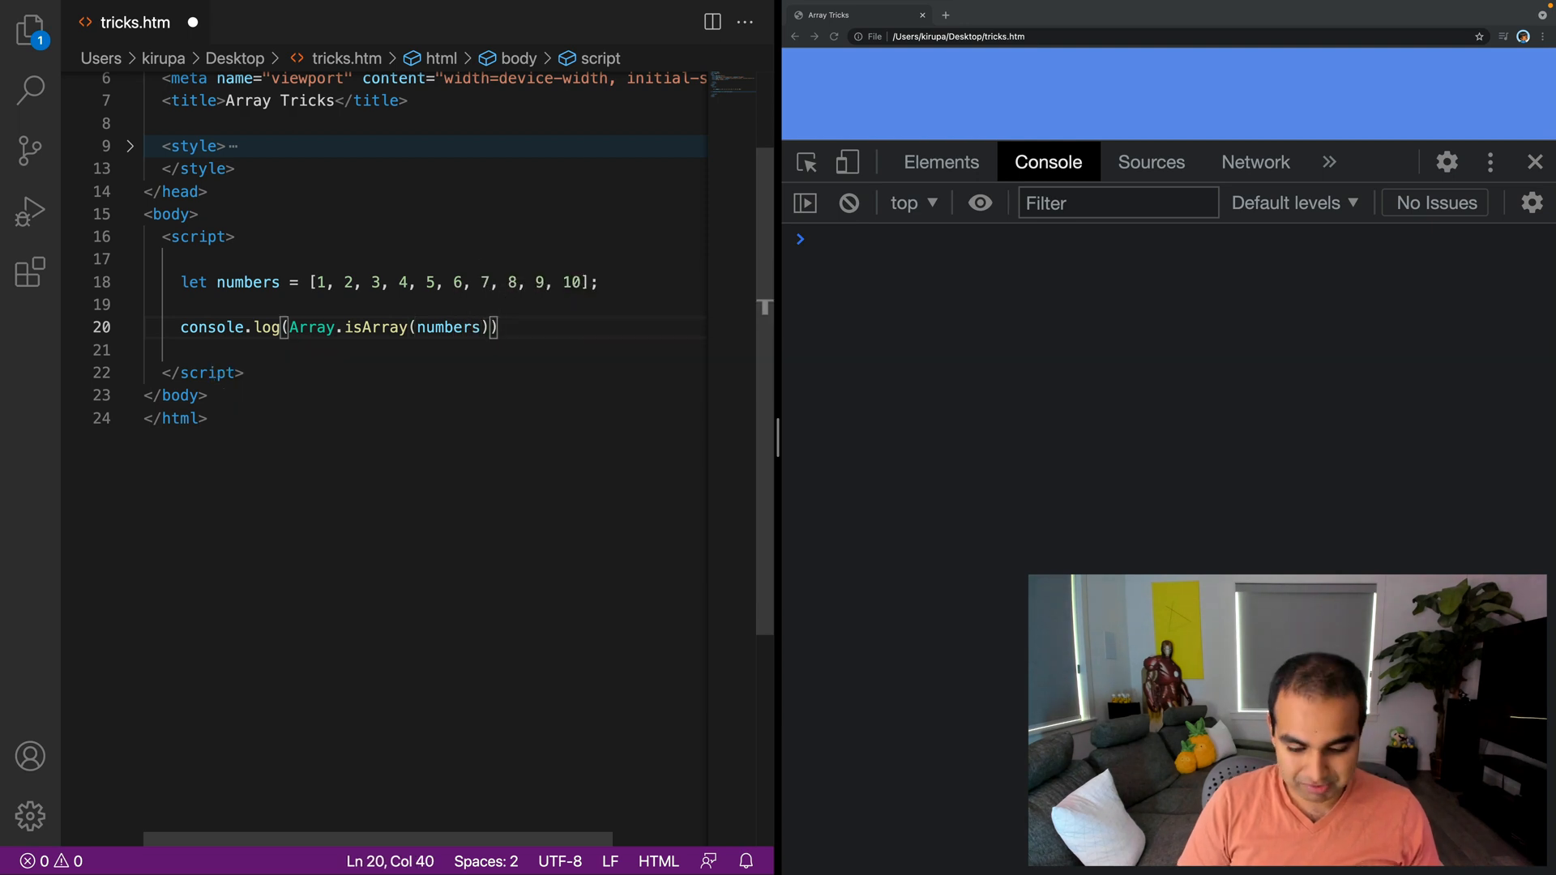
{"action": "type", "text": ";"}
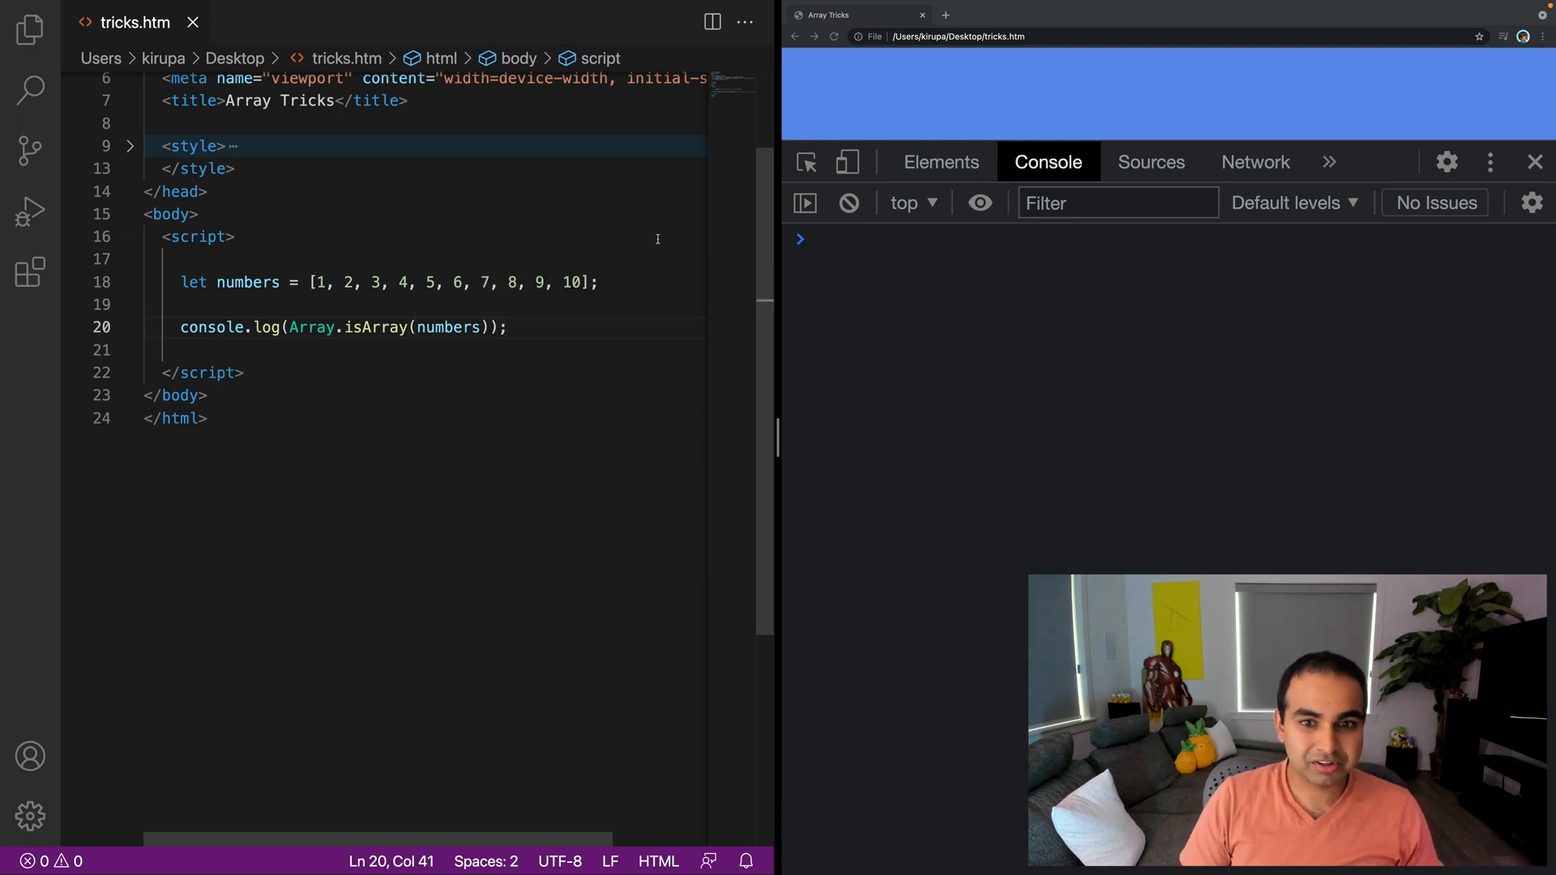
{"action": "left_click", "coordinate": [833, 38]}
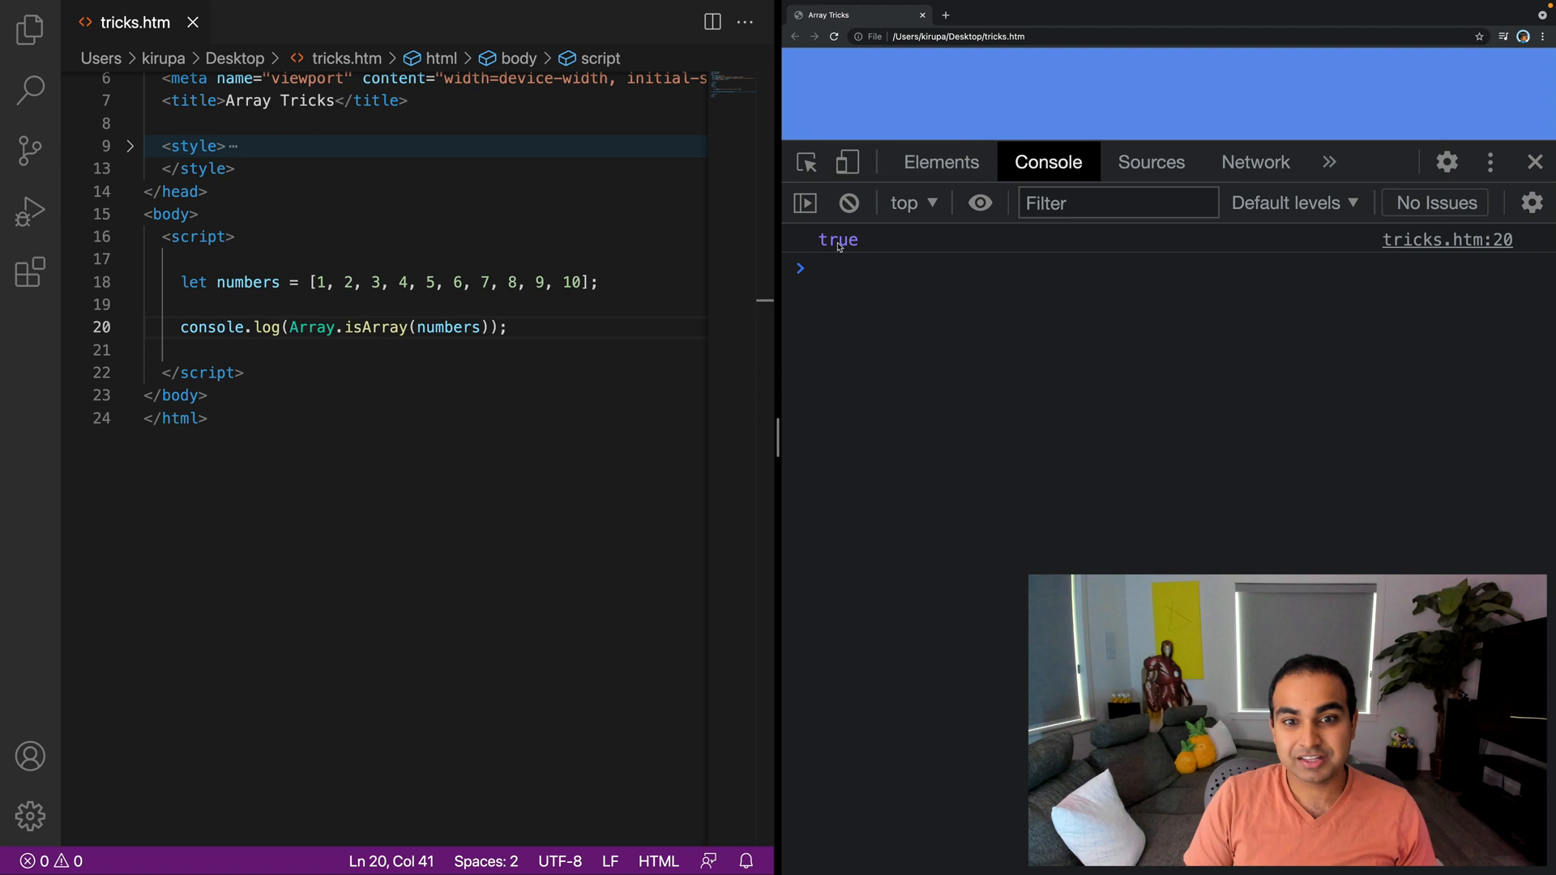
Step: Declare let notArray = {}; on a new line below the numbers array
{"action": "left_click", "coordinate": [149, 259]}
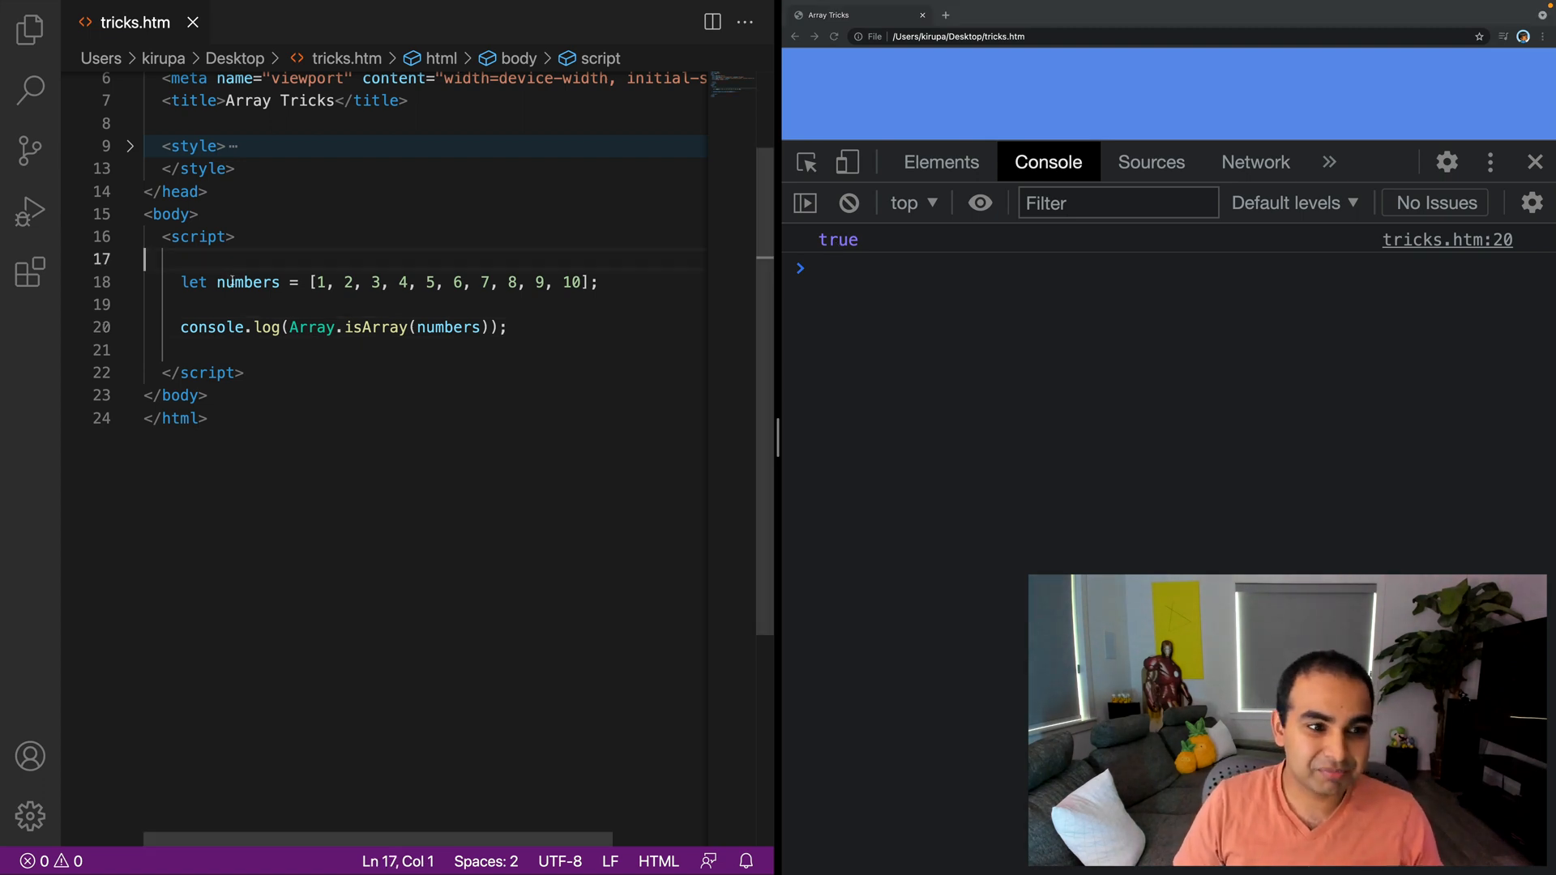
{"action": "key", "text": "Enter"}
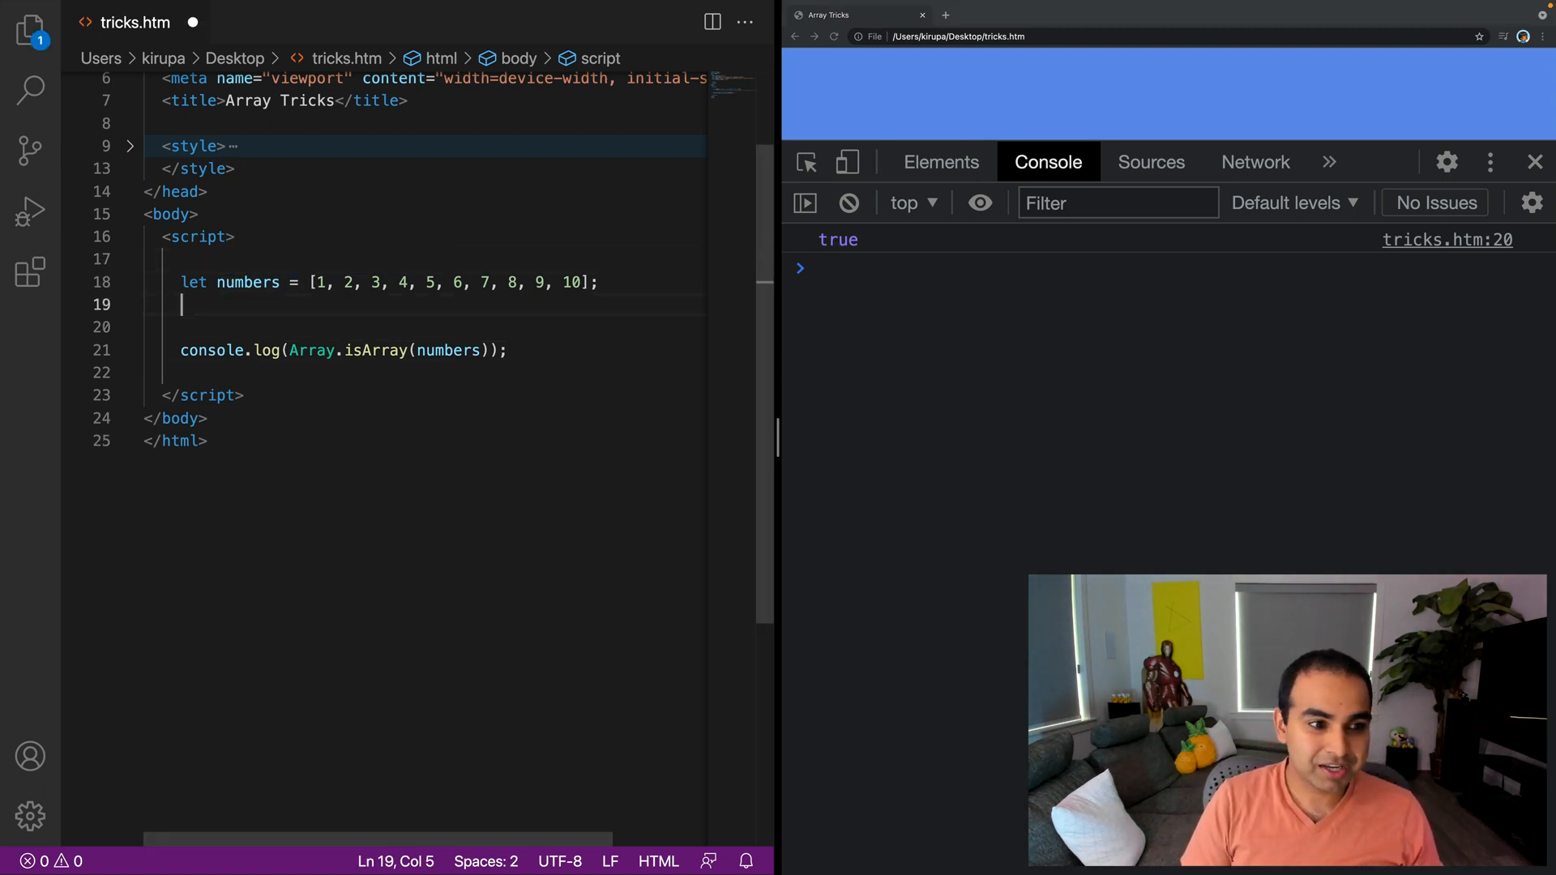
{"action": "type", "text": "let notA"}
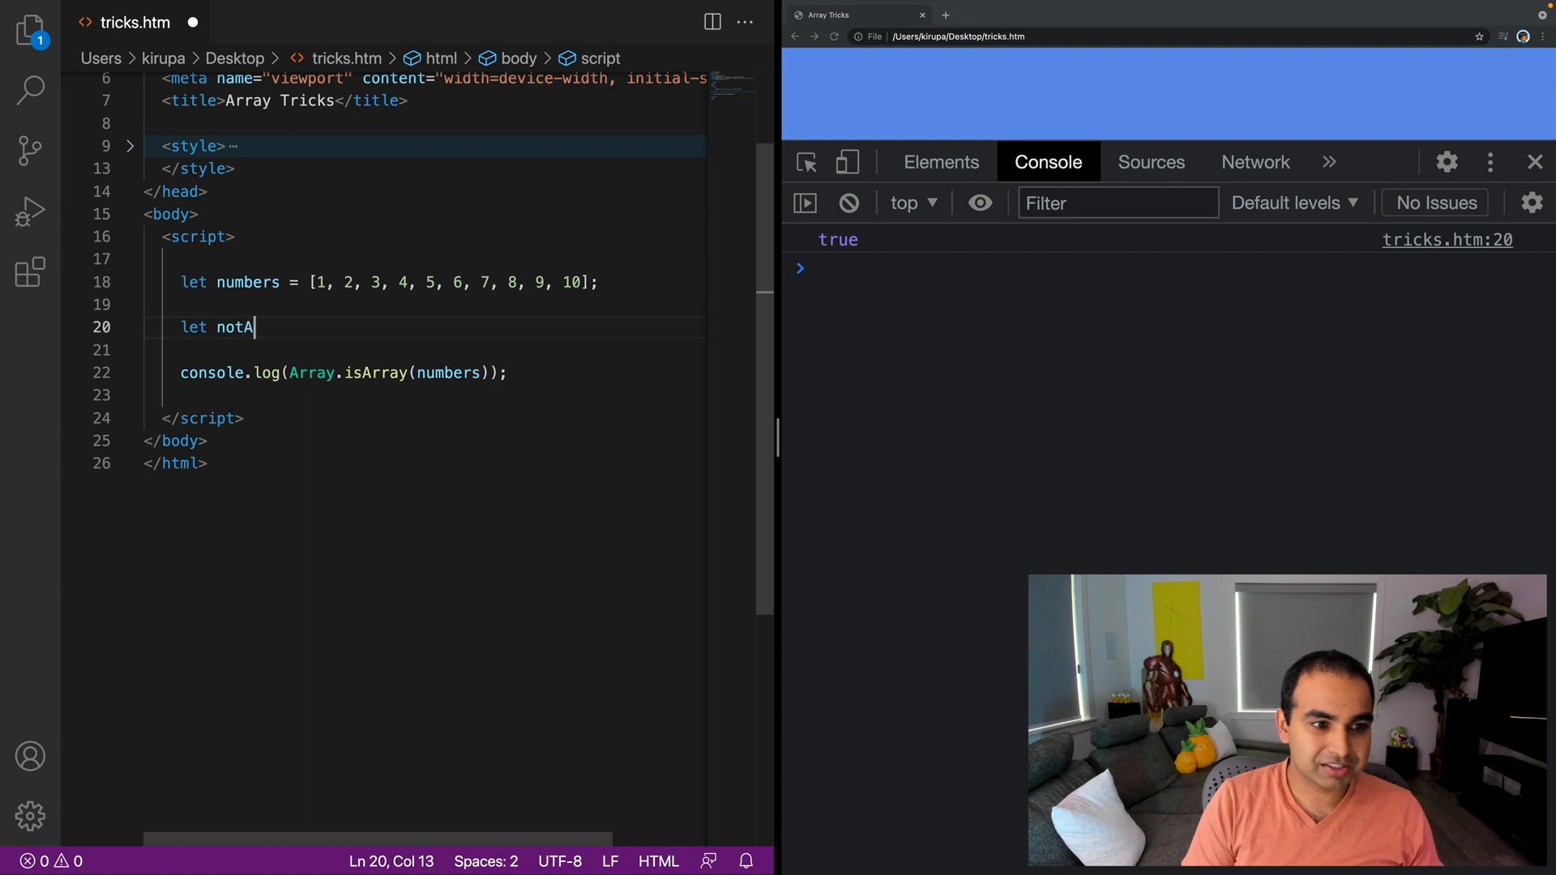
{"action": "type", "text": "rray = {}"}
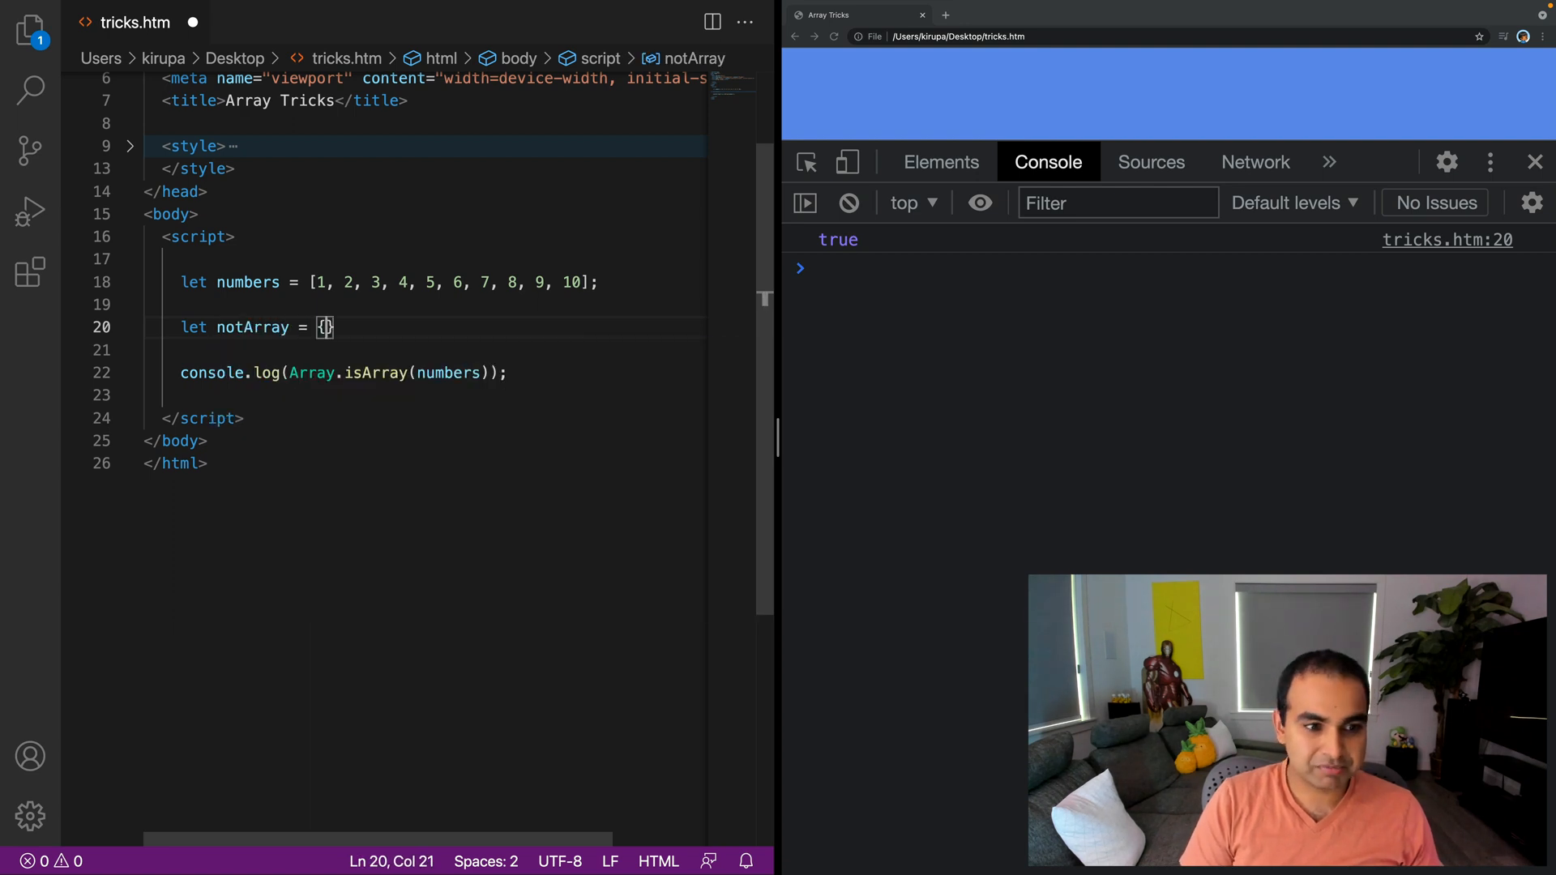
{"action": "type", "text": ";"}
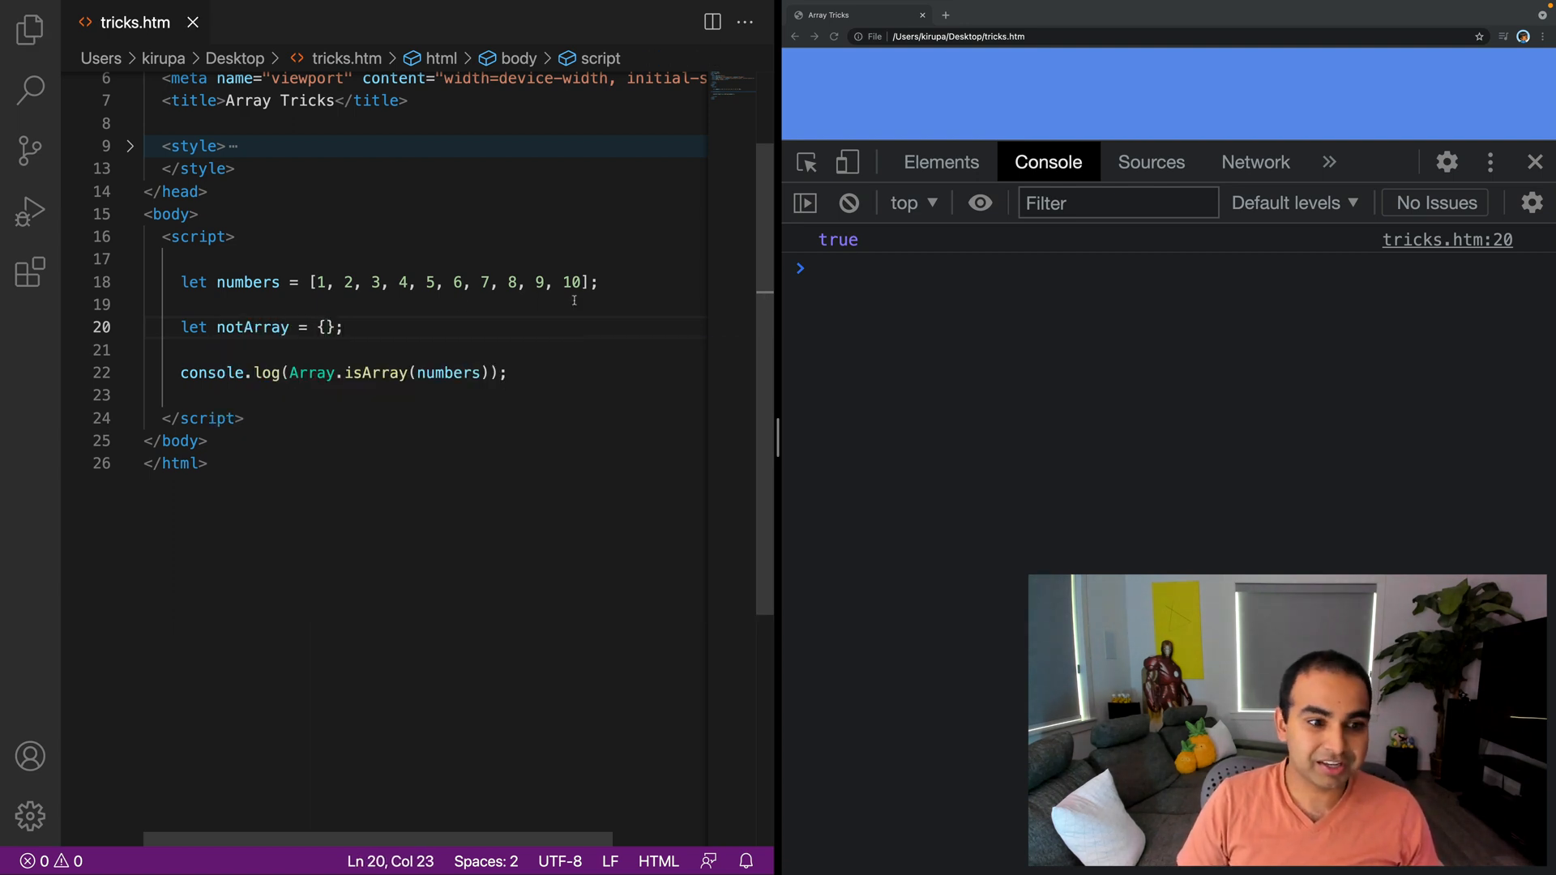
Step: Pass notArray to Array.isArray instead of numbers and reload Chrome to see false
{"action": "left_click", "coordinate": [454, 373]}
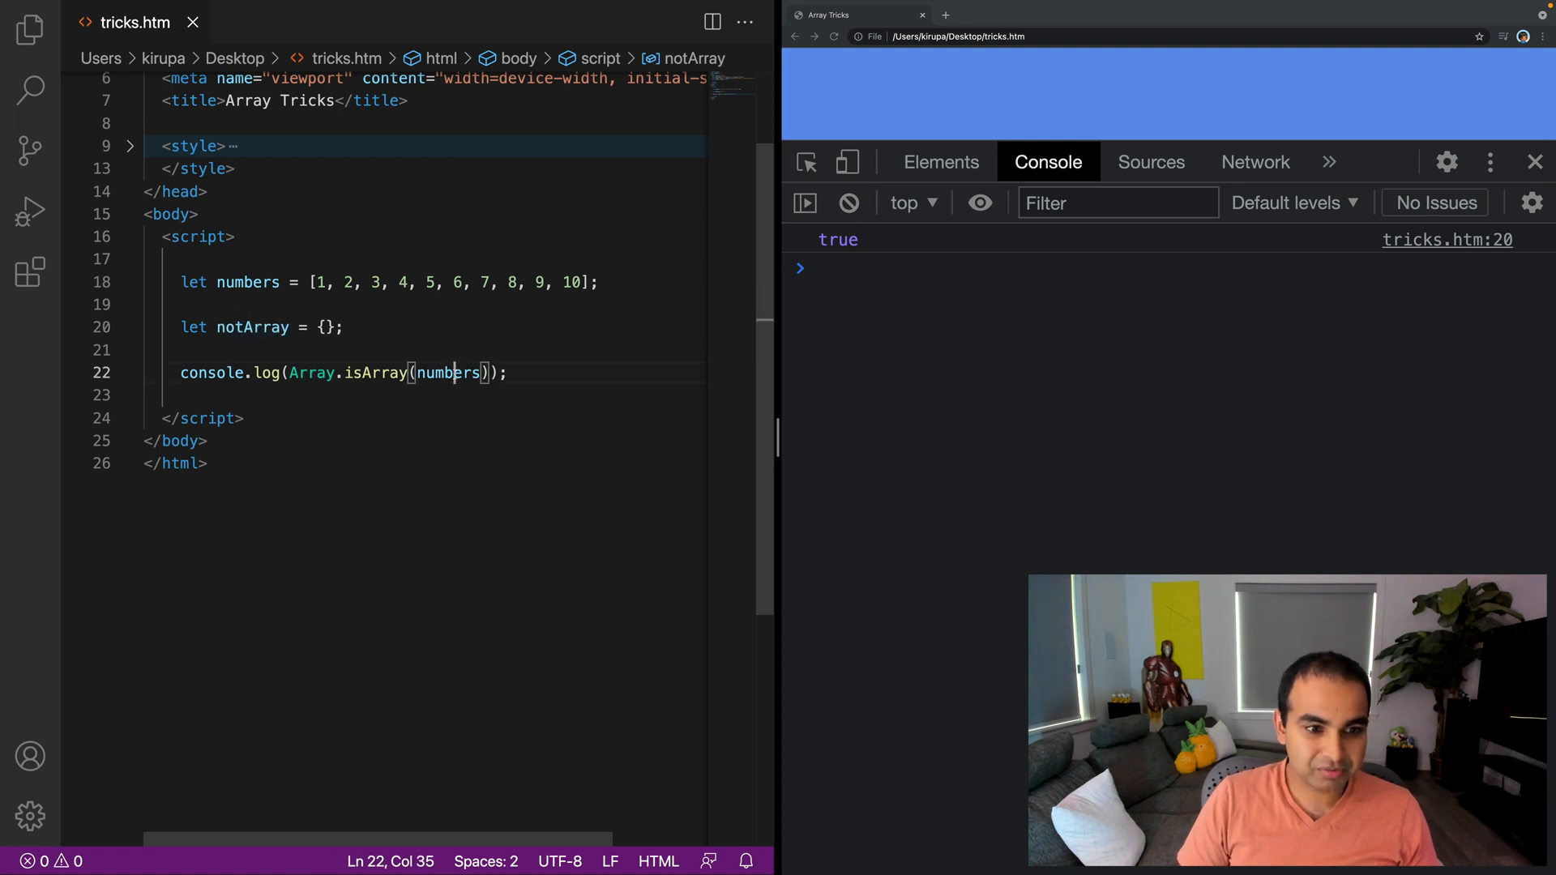
{"action": "type", "text": "notArray"}
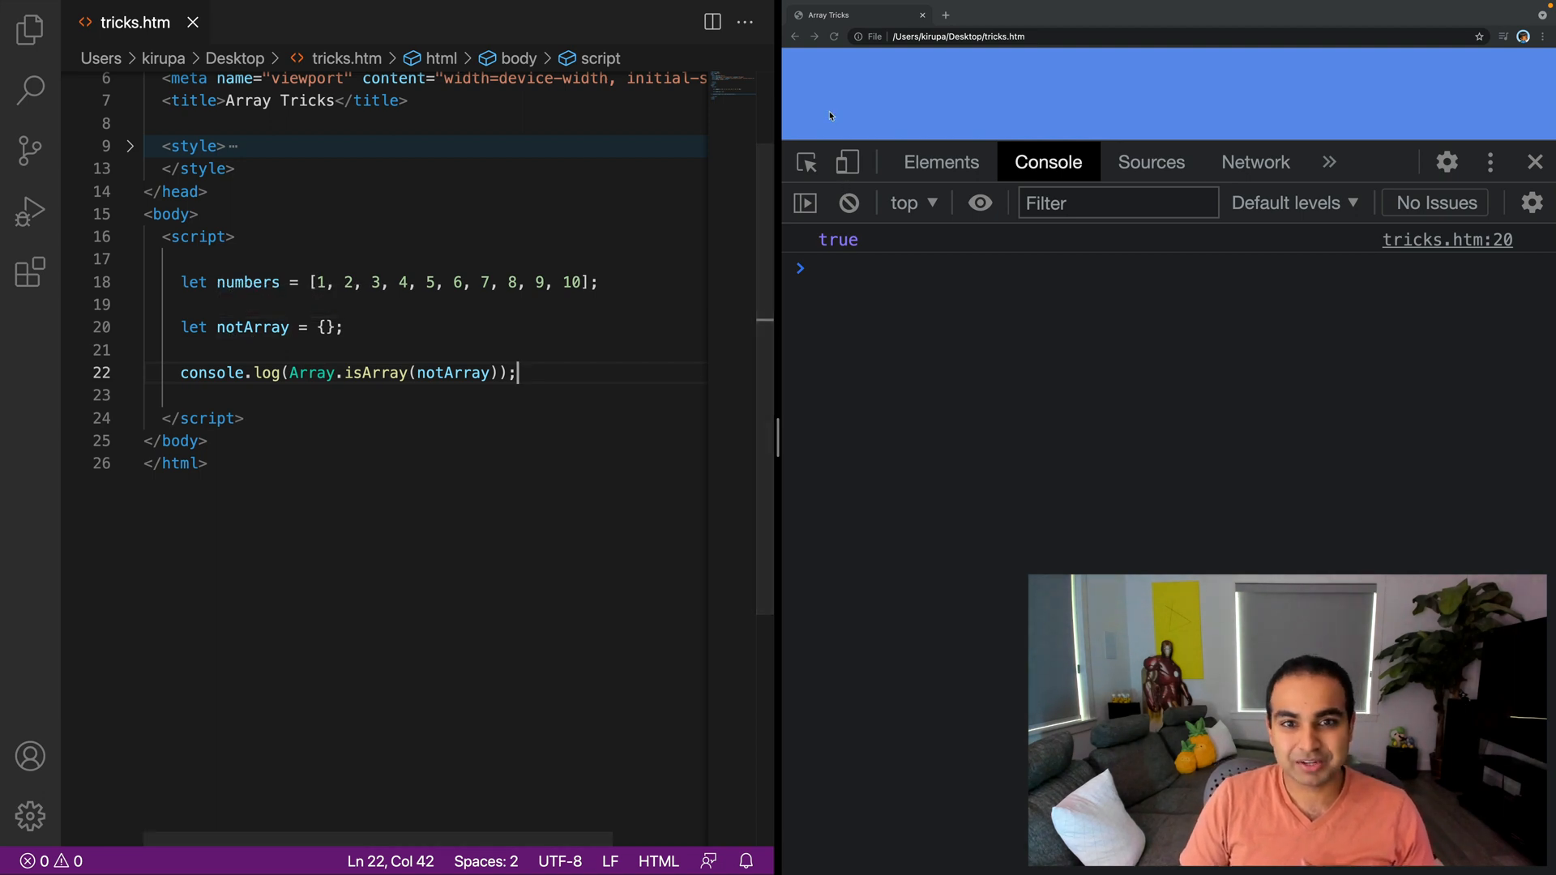
{"action": "left_click", "coordinate": [833, 37]}
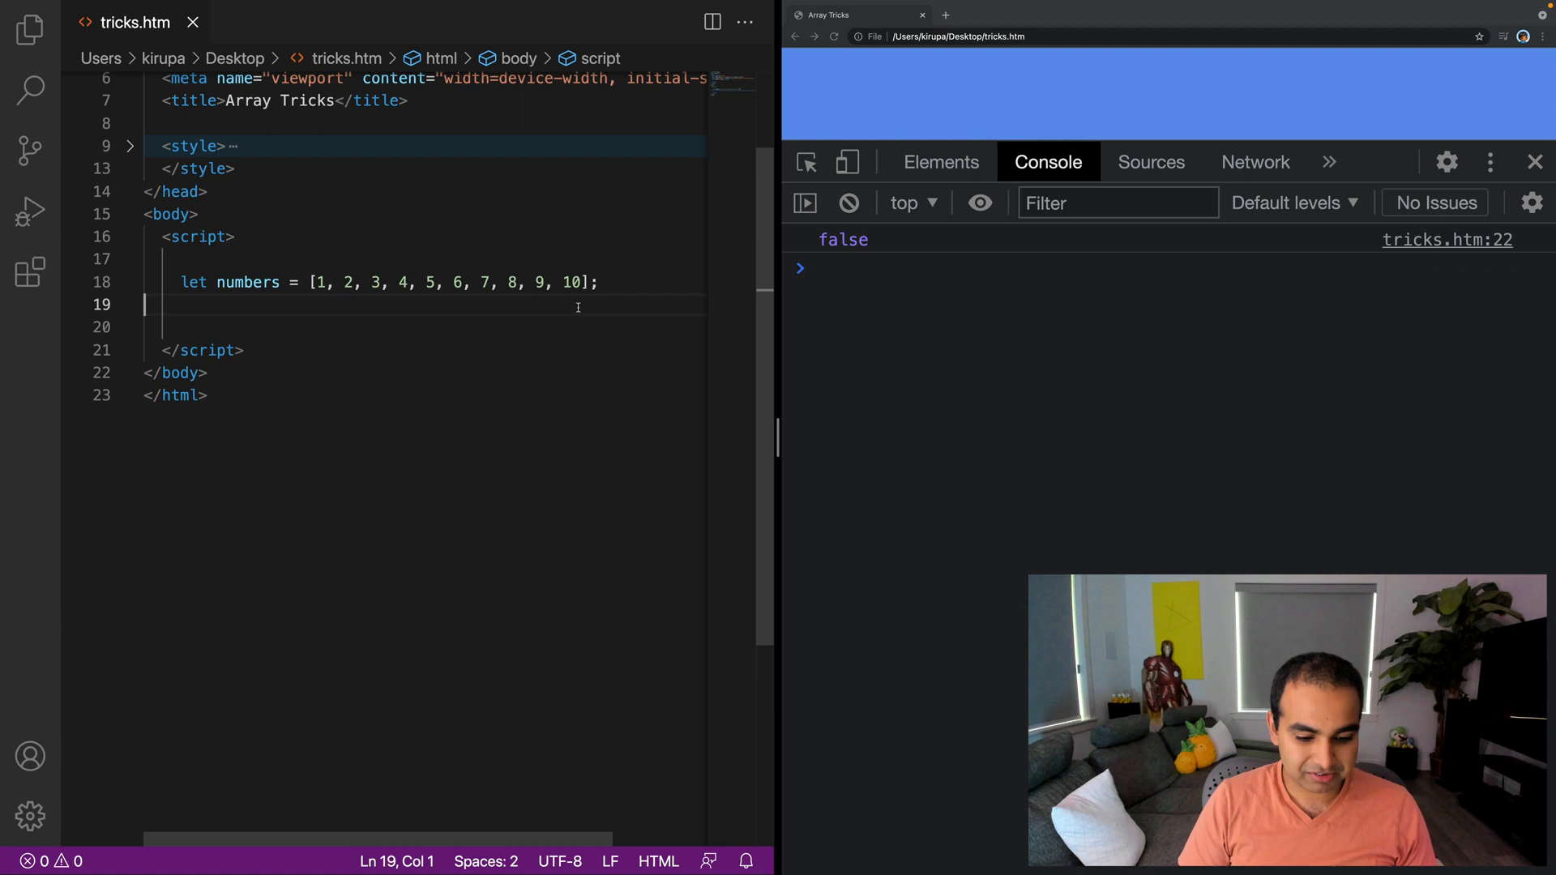
Step: Add console.log(numbers.constructor === Array); and highlight the expression briefly
{"action": "key", "text": "Enter"}
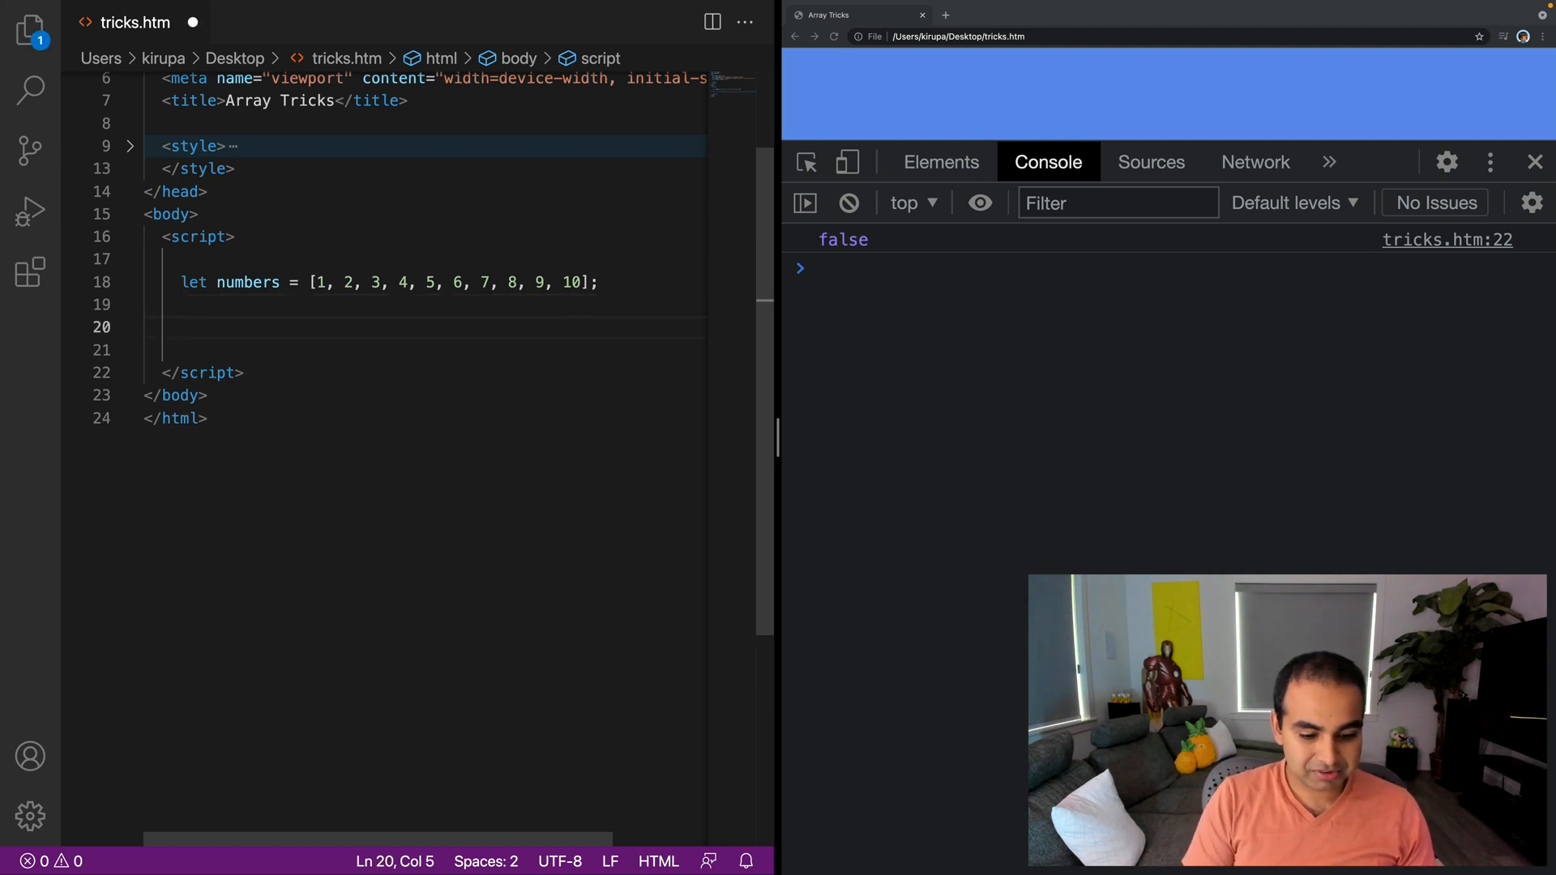
{"action": "type", "text": "console.lg"}
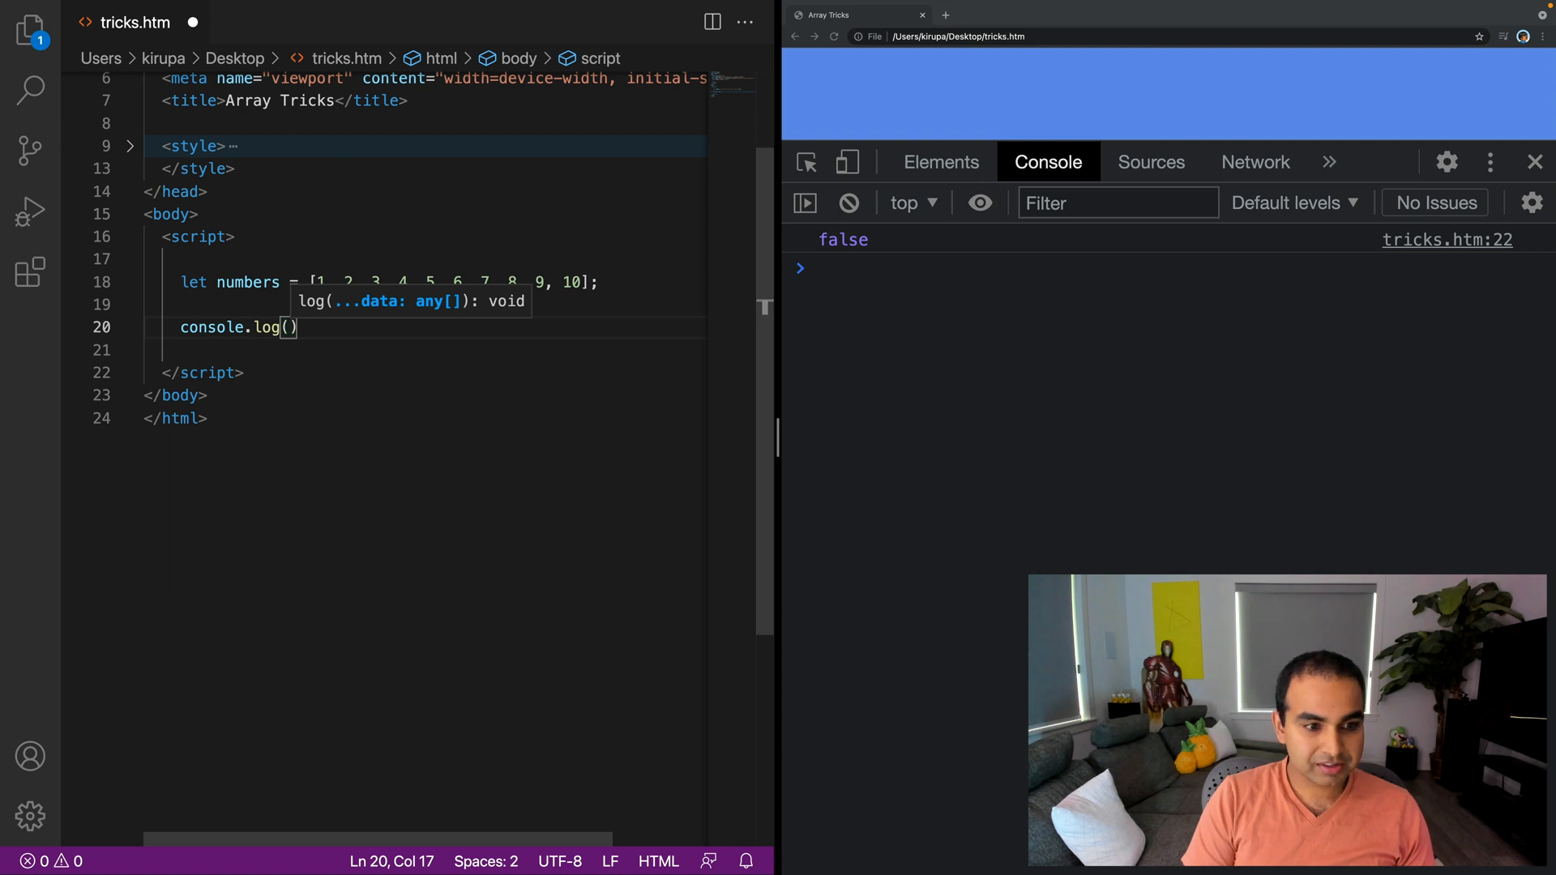
{"action": "type", "text": "numbers.constr"}
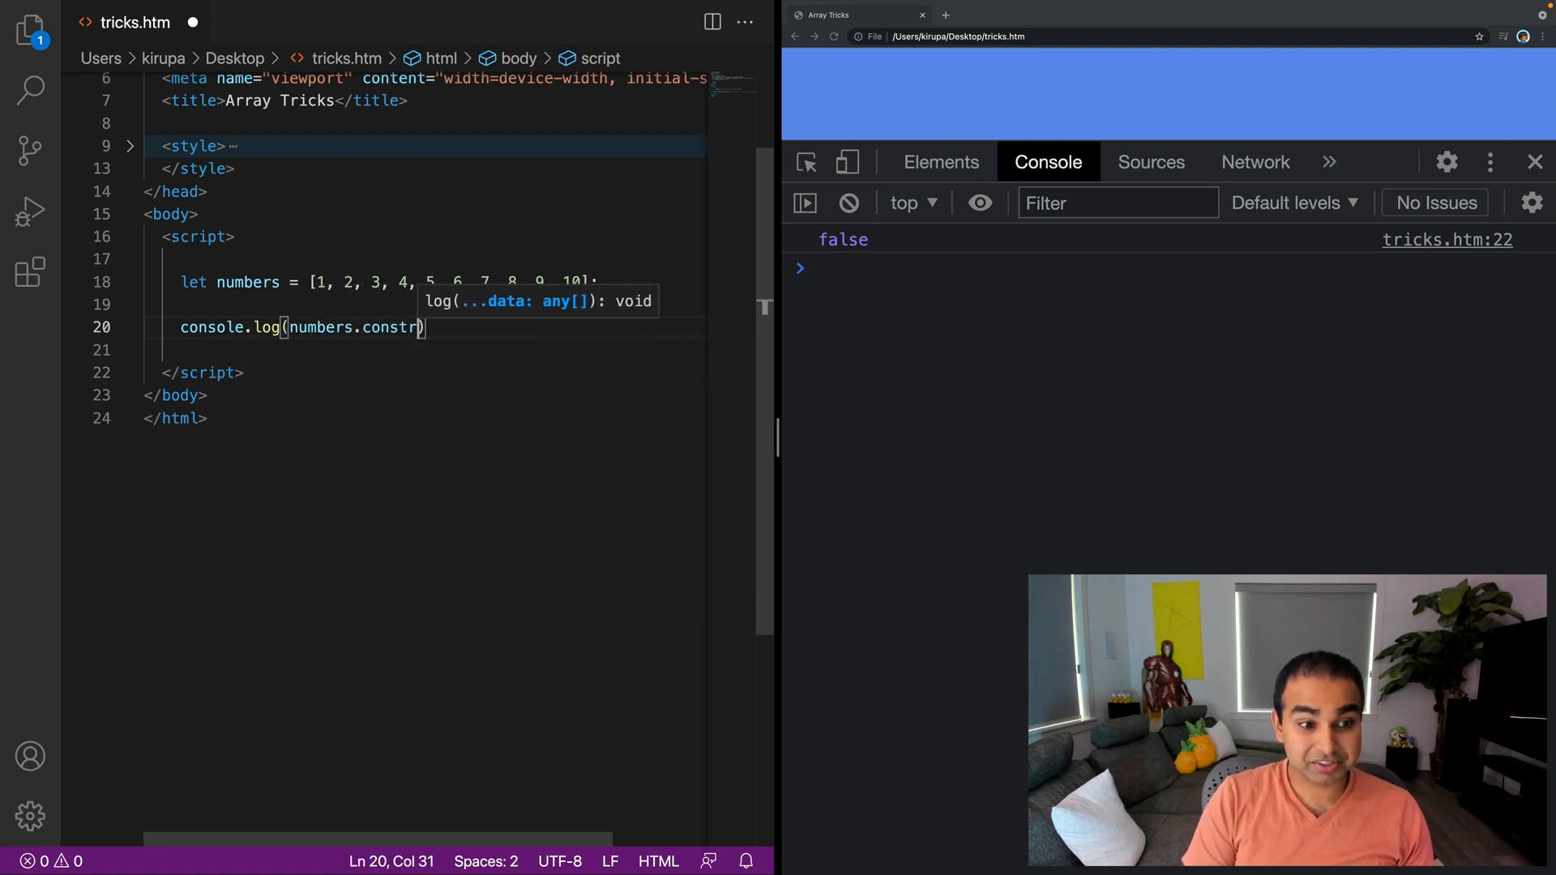
{"action": "type", "text": "uctor"}
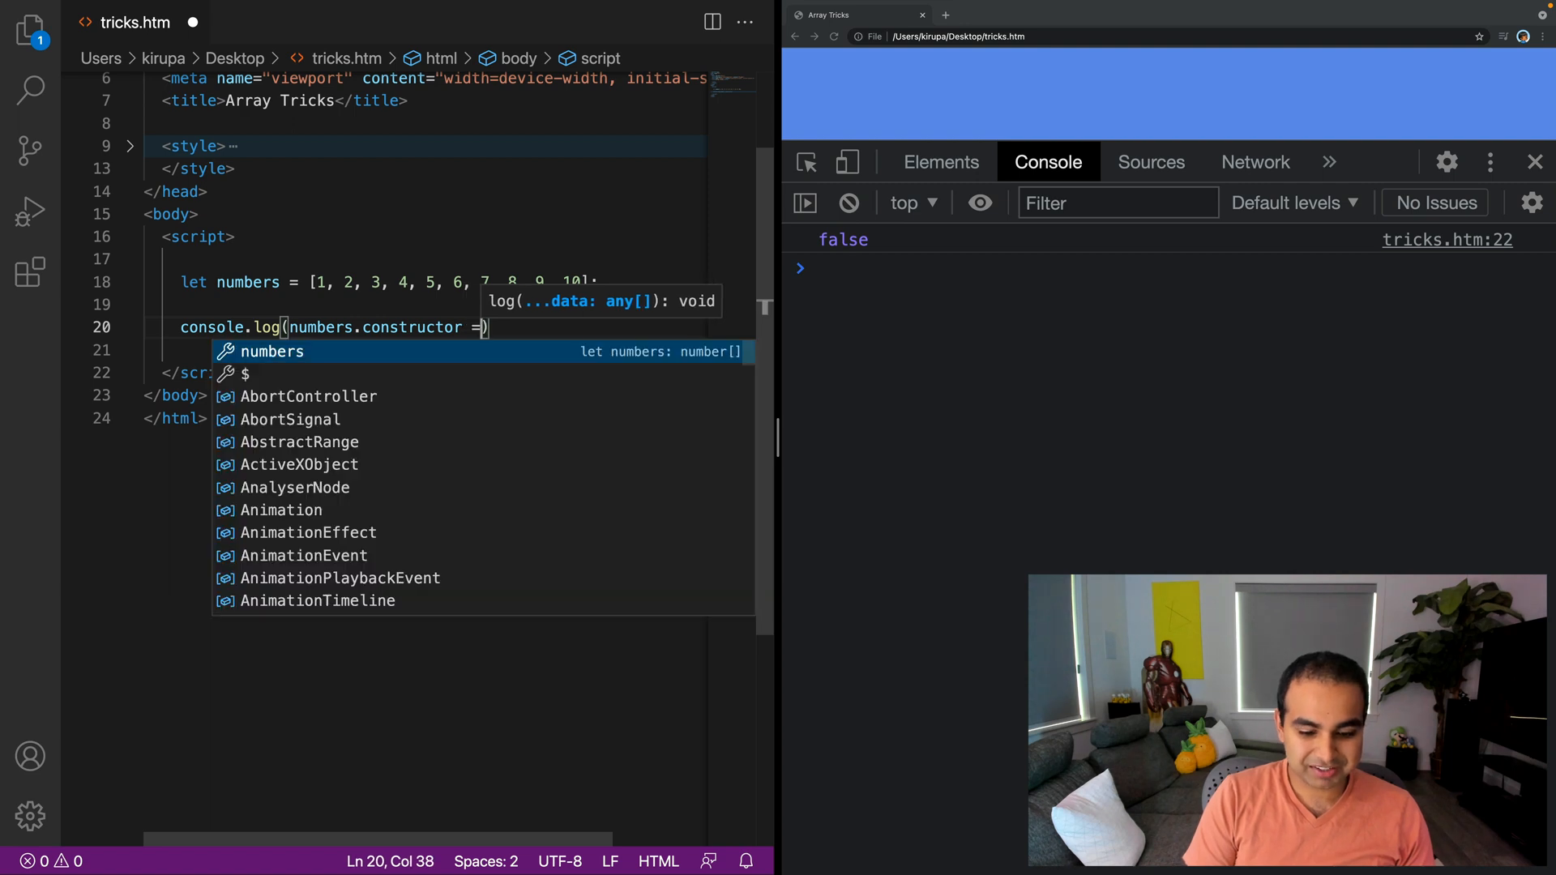
{"action": "type", "text": "=== Array"}
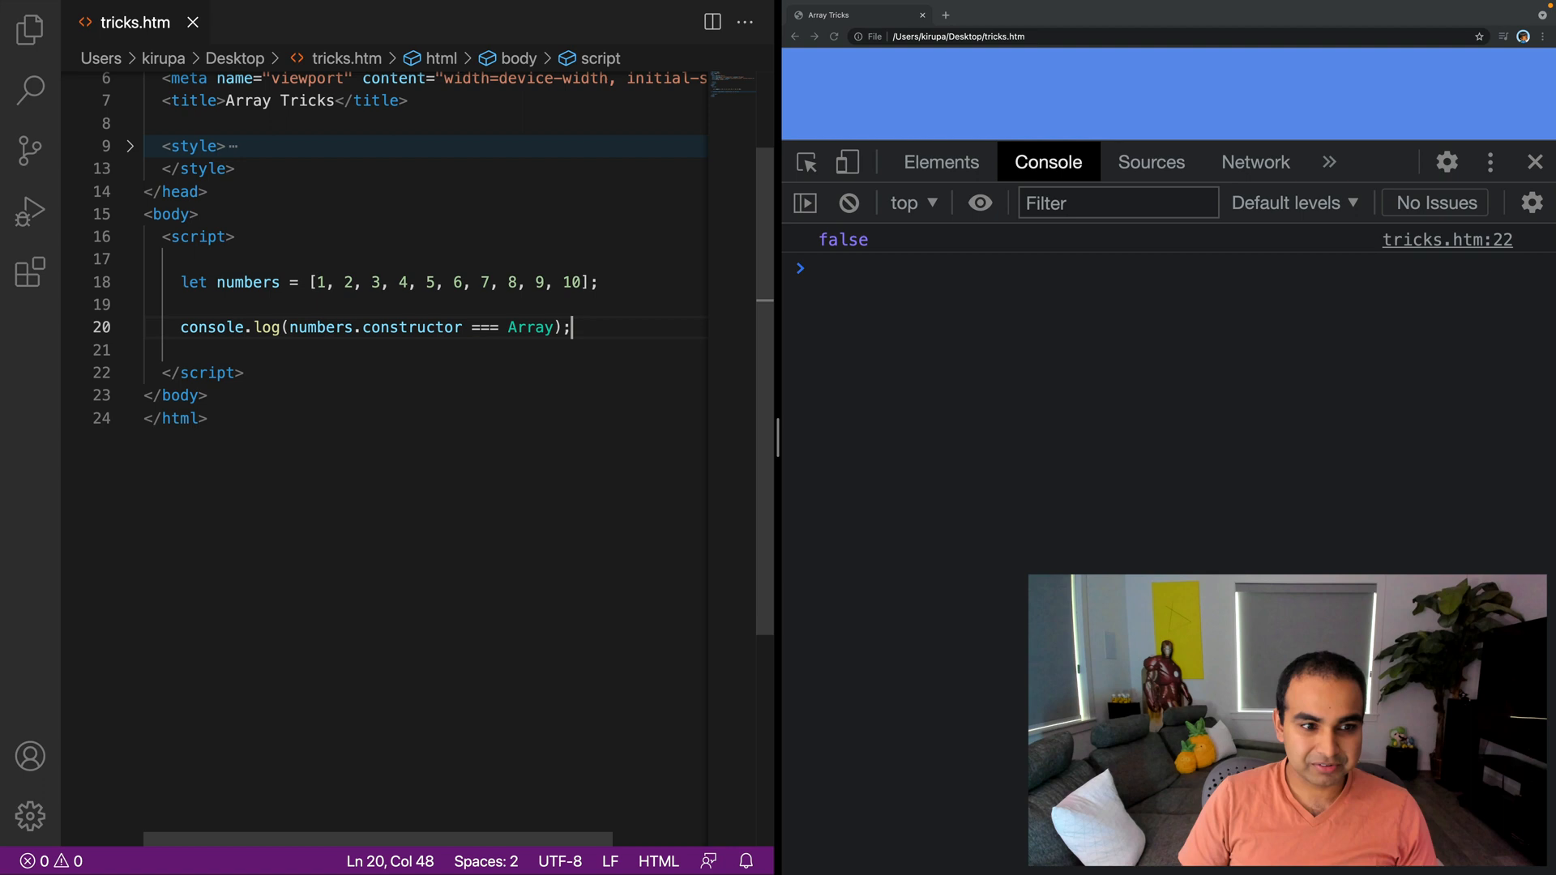
{"action": "left_click_drag", "start_coordinate": [561, 327], "coordinate": [294, 327]}
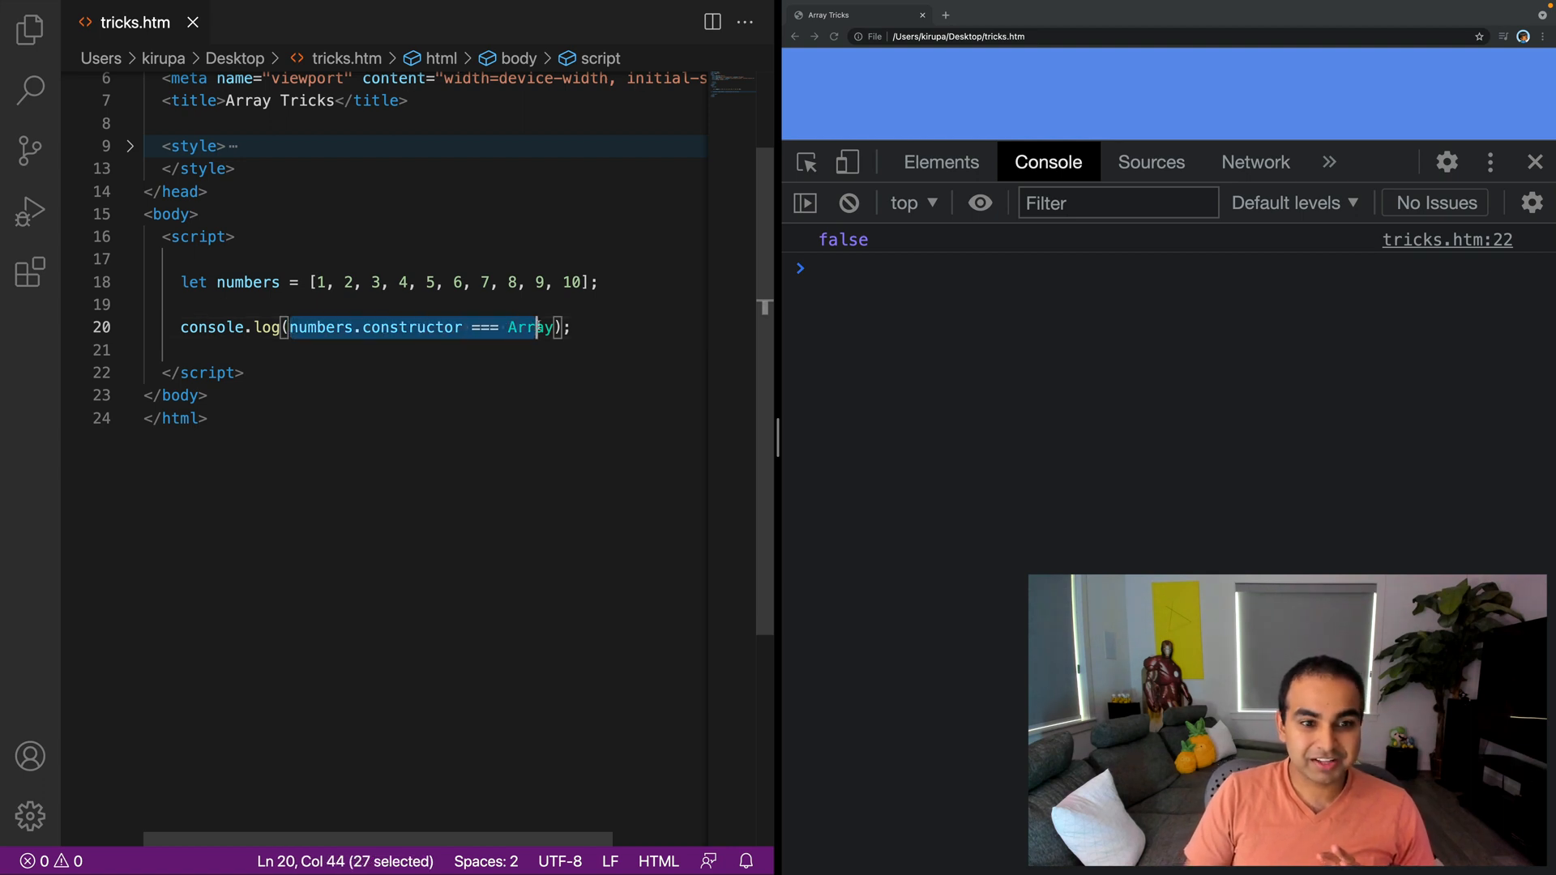
{"action": "left_click", "coordinate": [316, 326]}
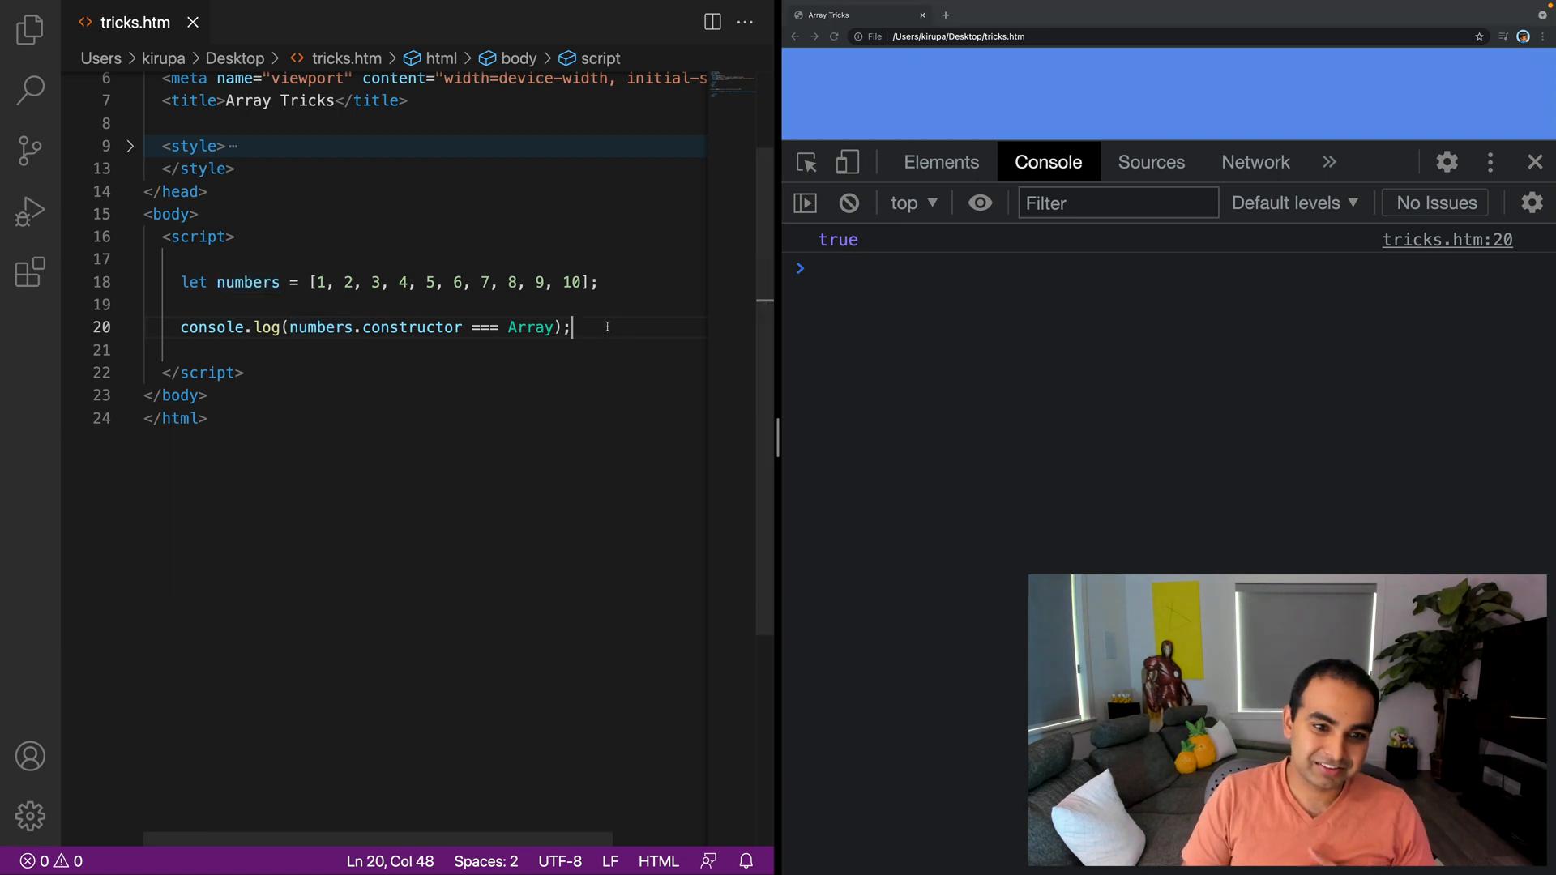
Step: Declare let name = "Homer Simpson"; below the log statement
{"action": "key", "text": "enter"}
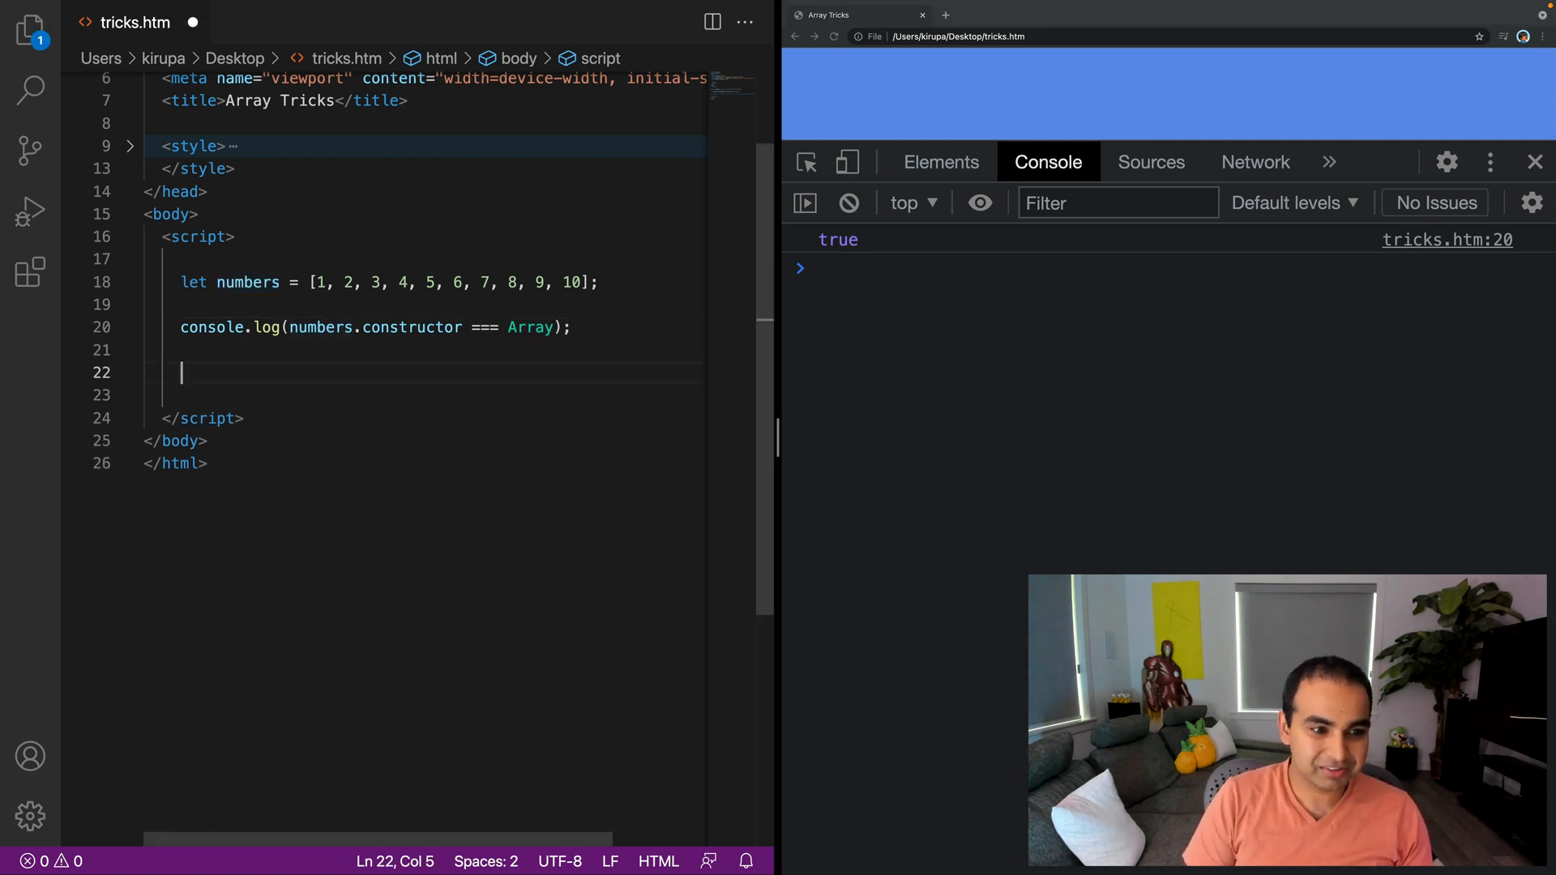
{"action": "type", "text": "let name ="}
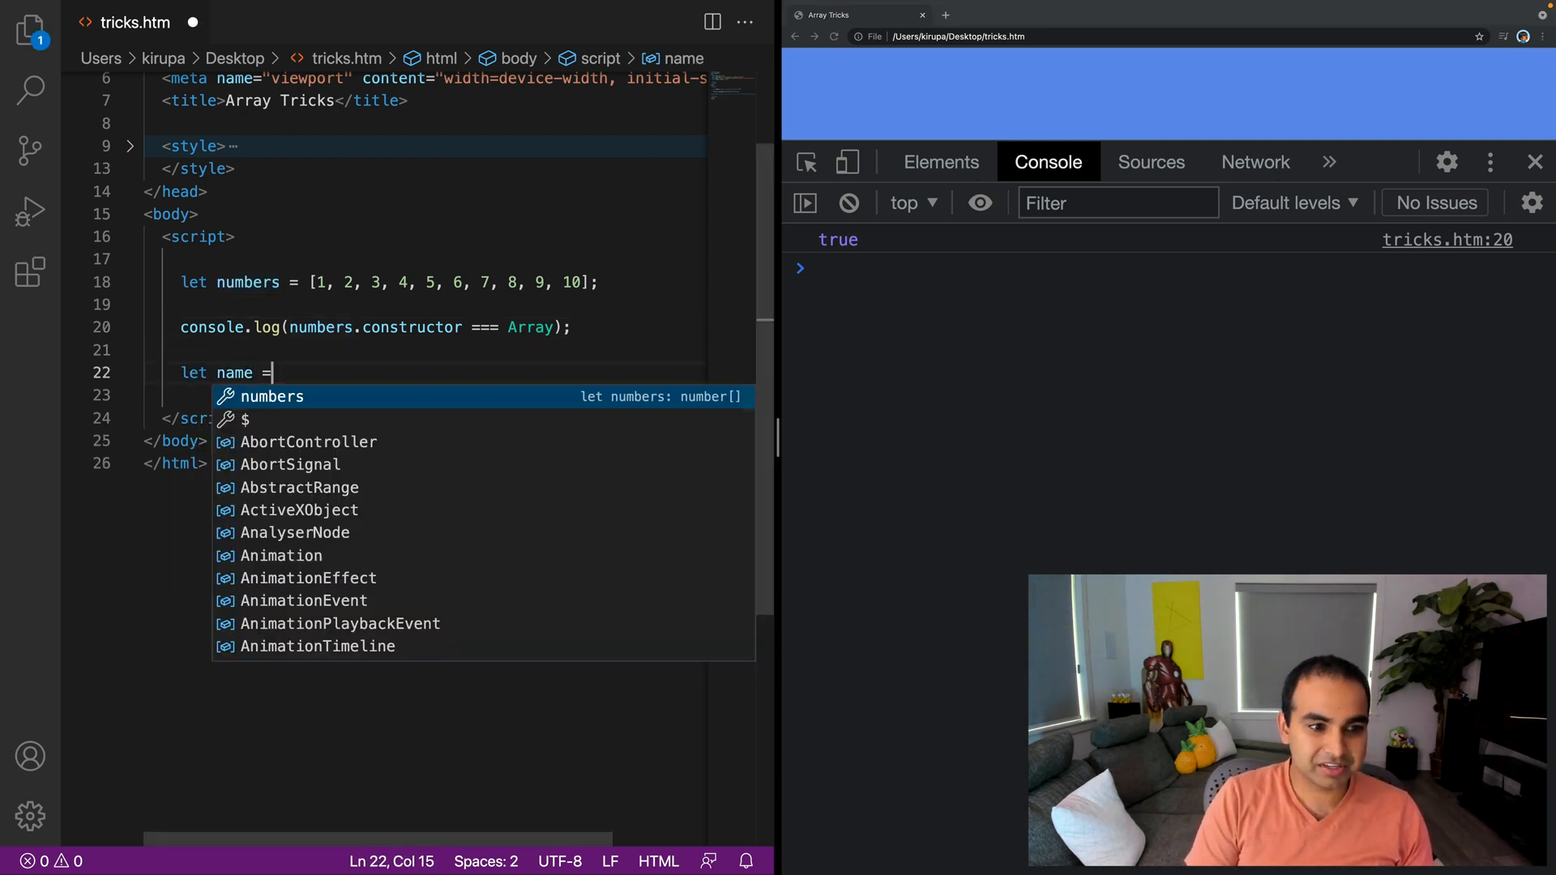
{"action": "type", "text": "\"Homer Simps"}
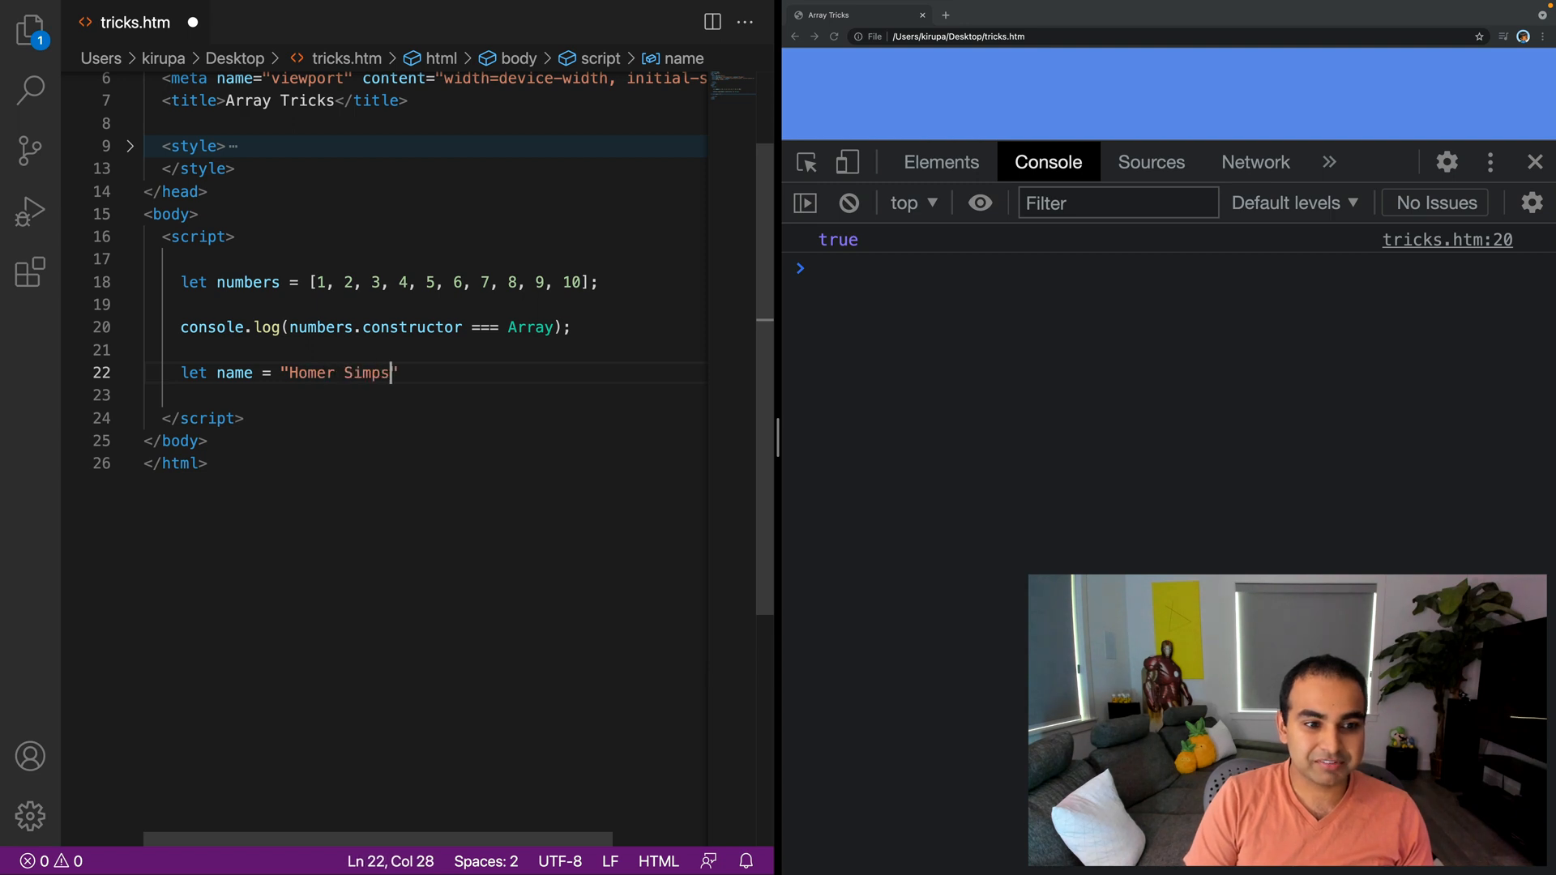
{"action": "type", "text": "on\";"}
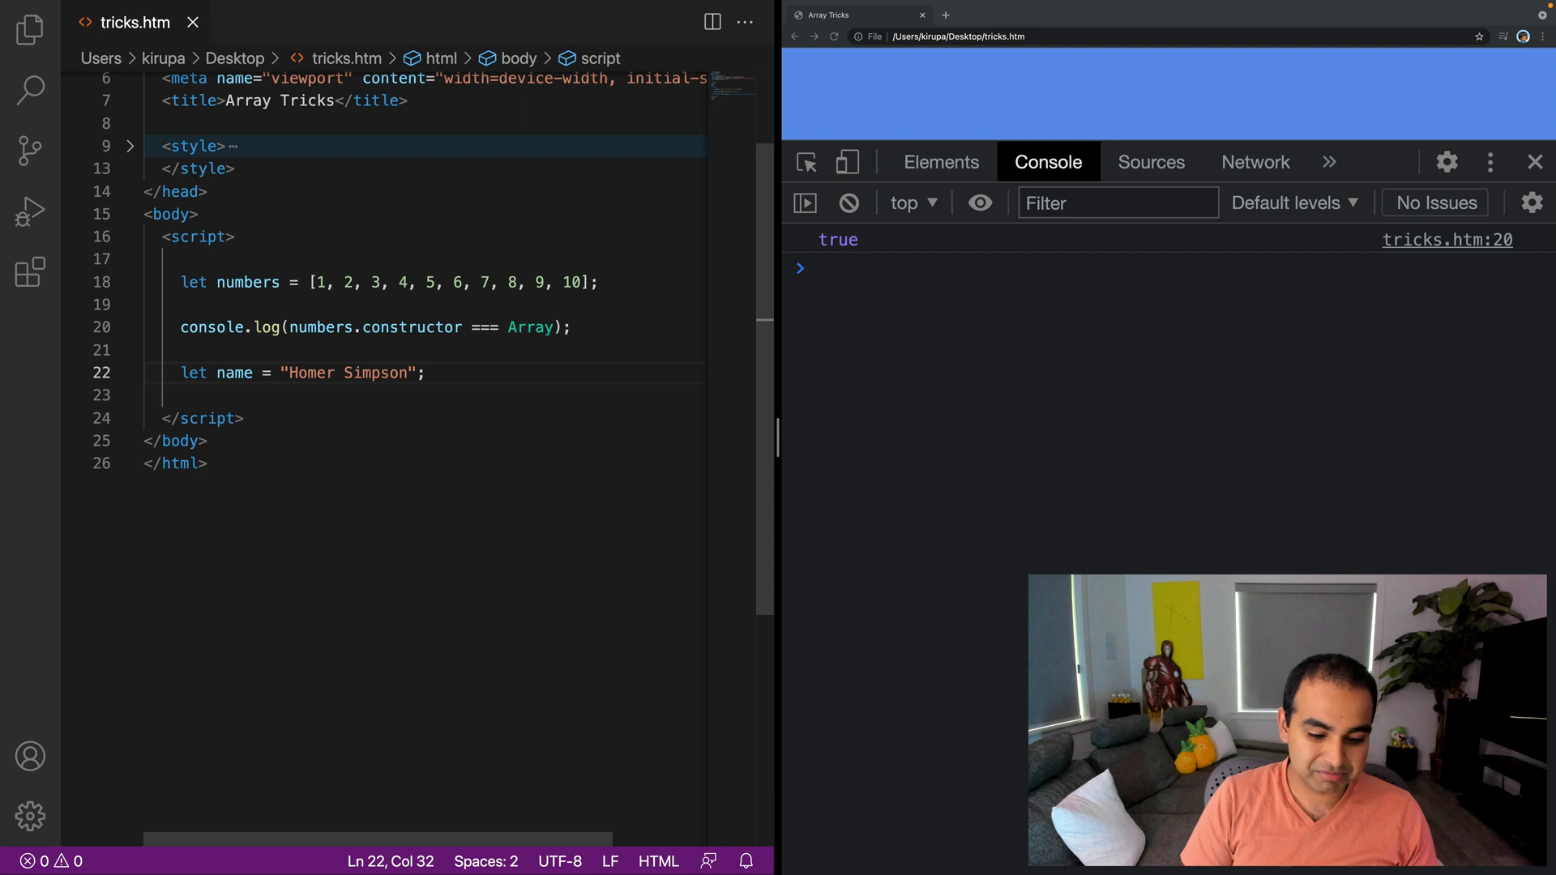
Step: Log name.constructor === Array, reload Chrome to see false, and highlight the name variable
{"action": "type", "text": "console."}
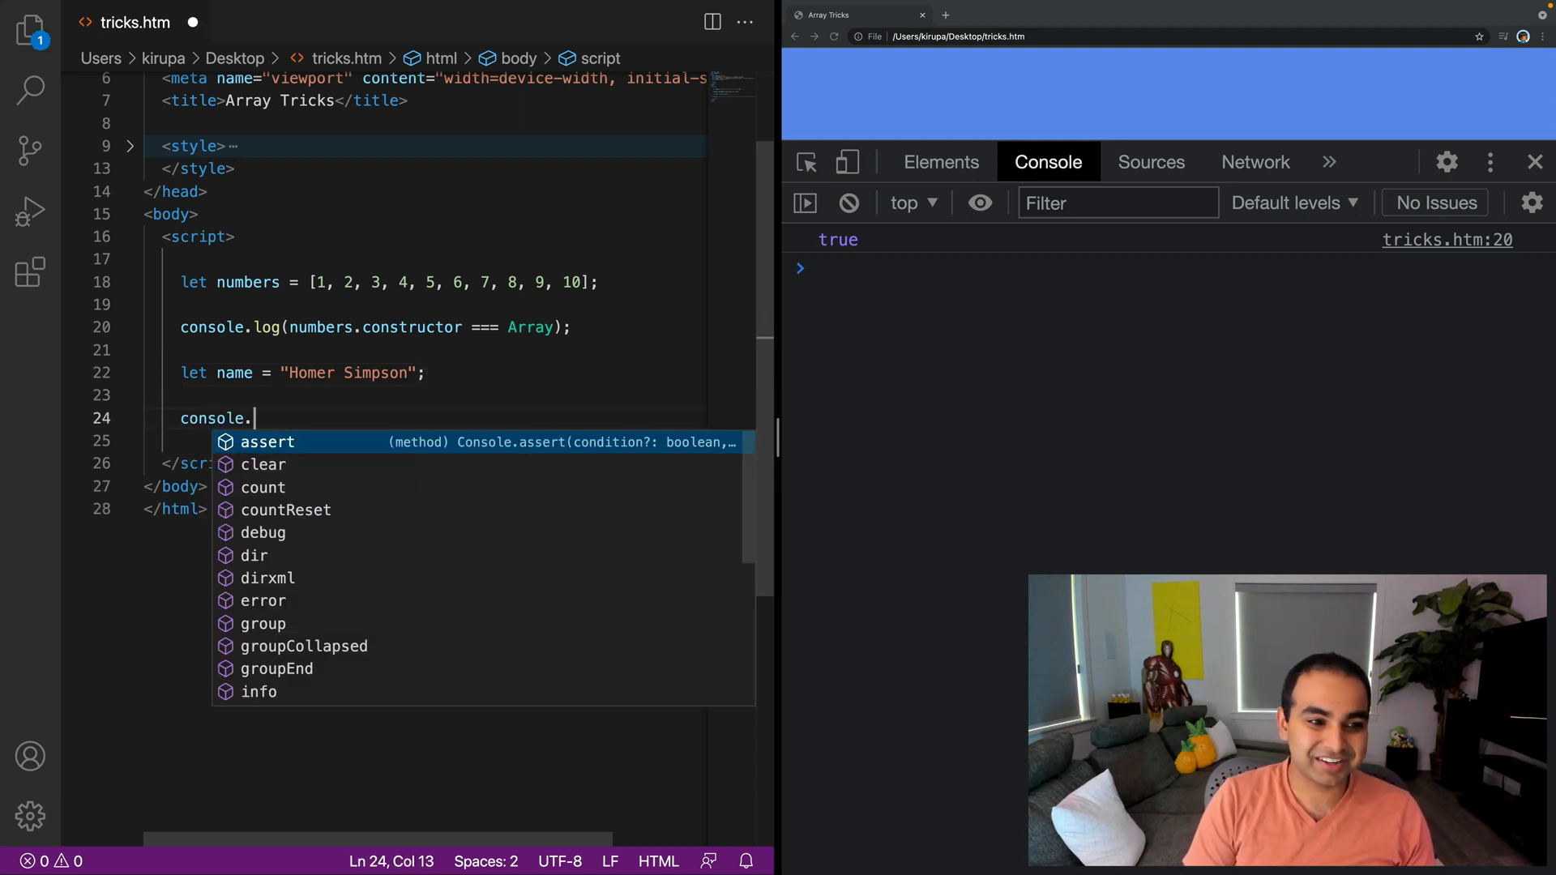
{"action": "type", "text": "log(name.constructor =="}
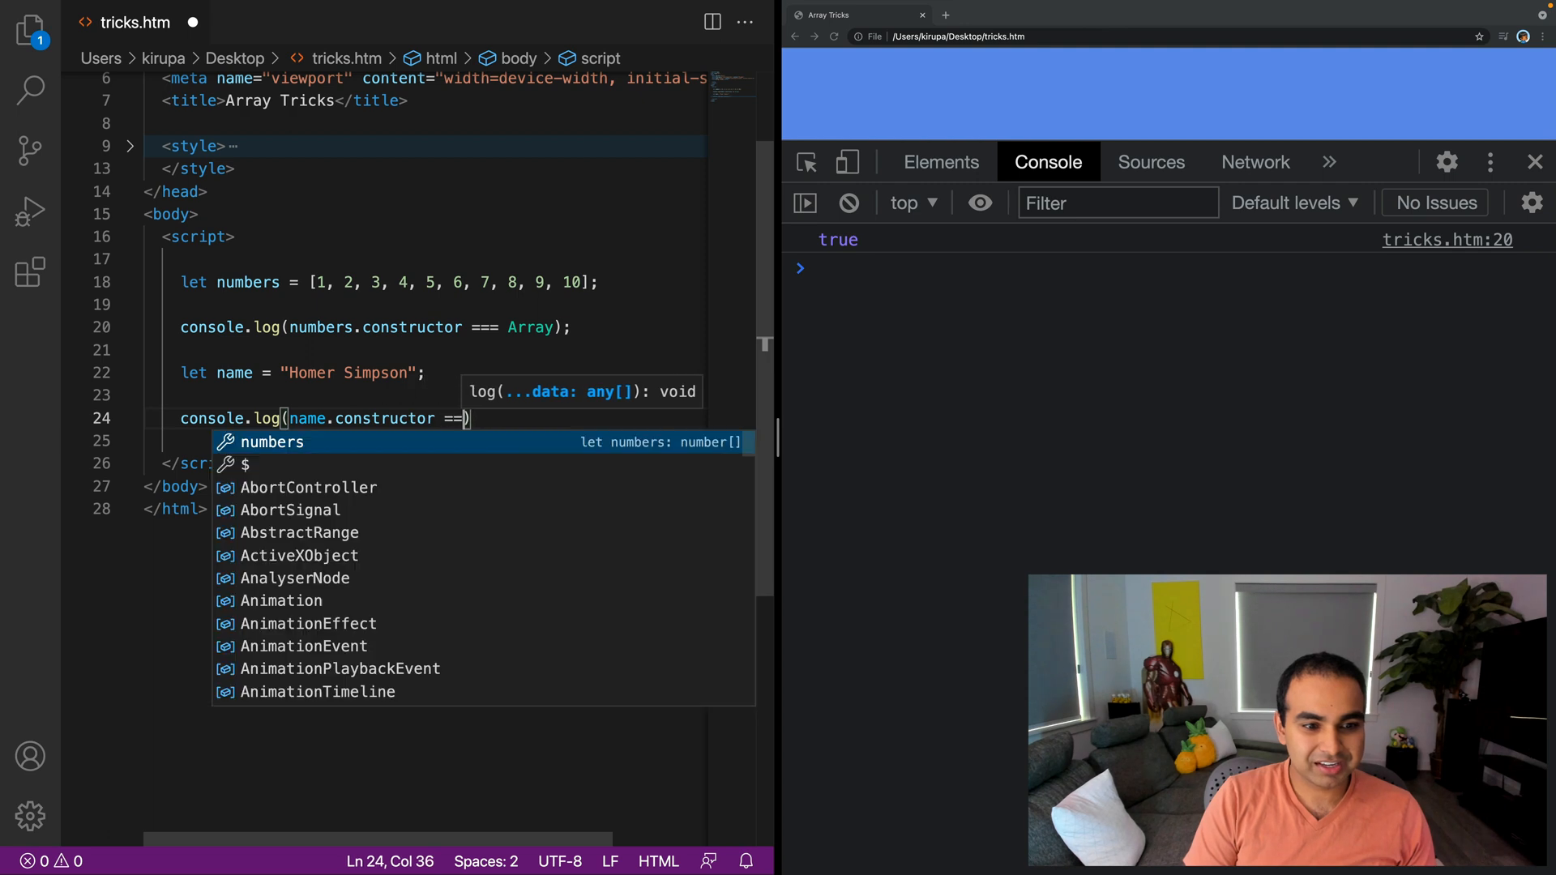
{"action": "type", "text": "Array"}
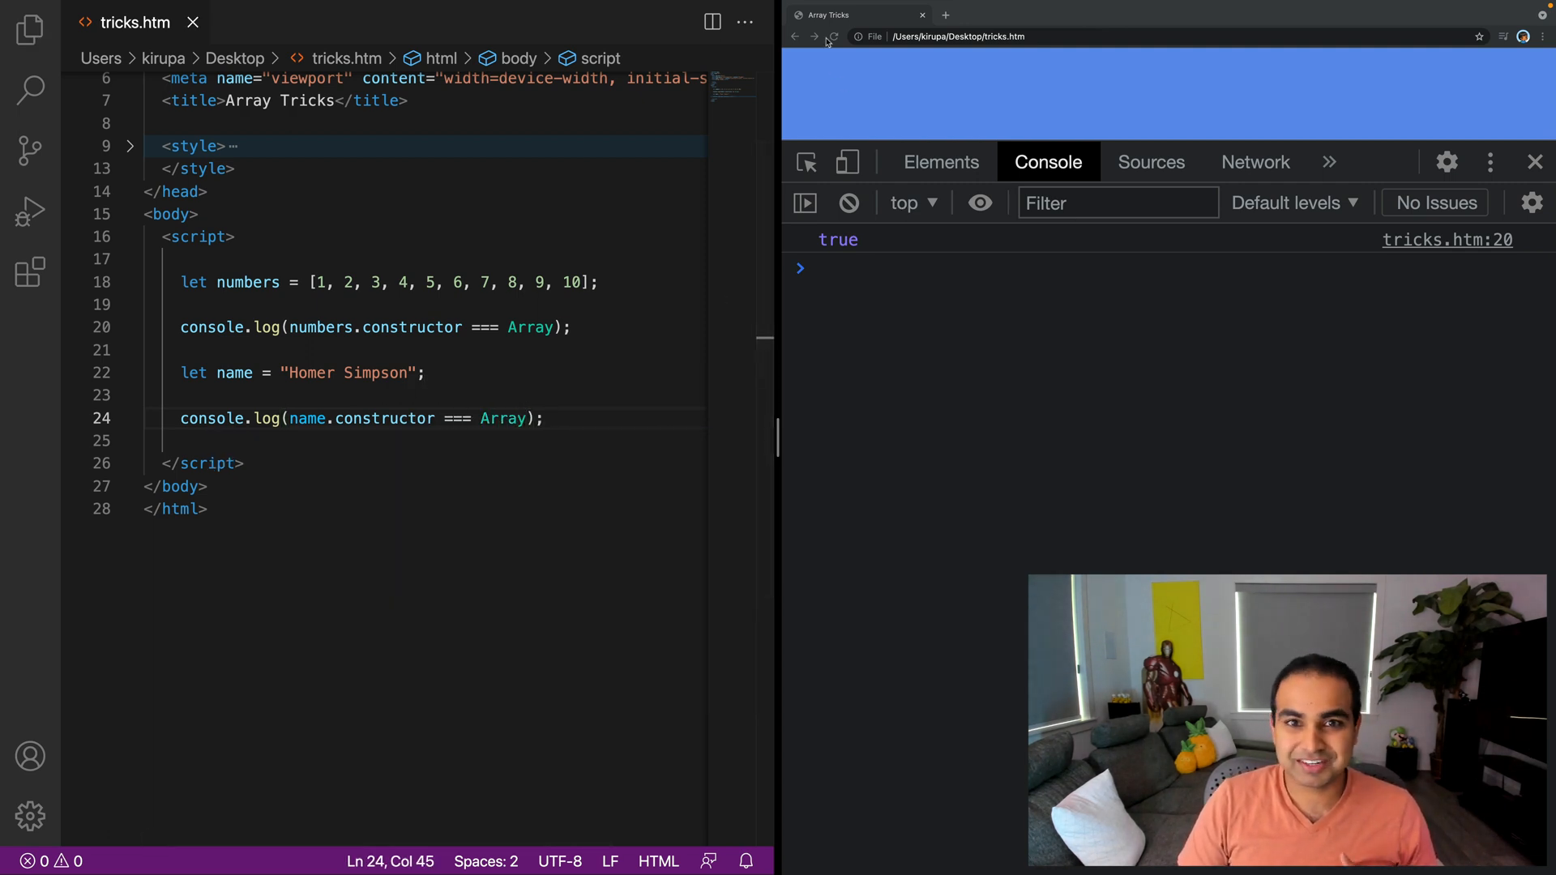
{"action": "left_click", "coordinate": [833, 37]}
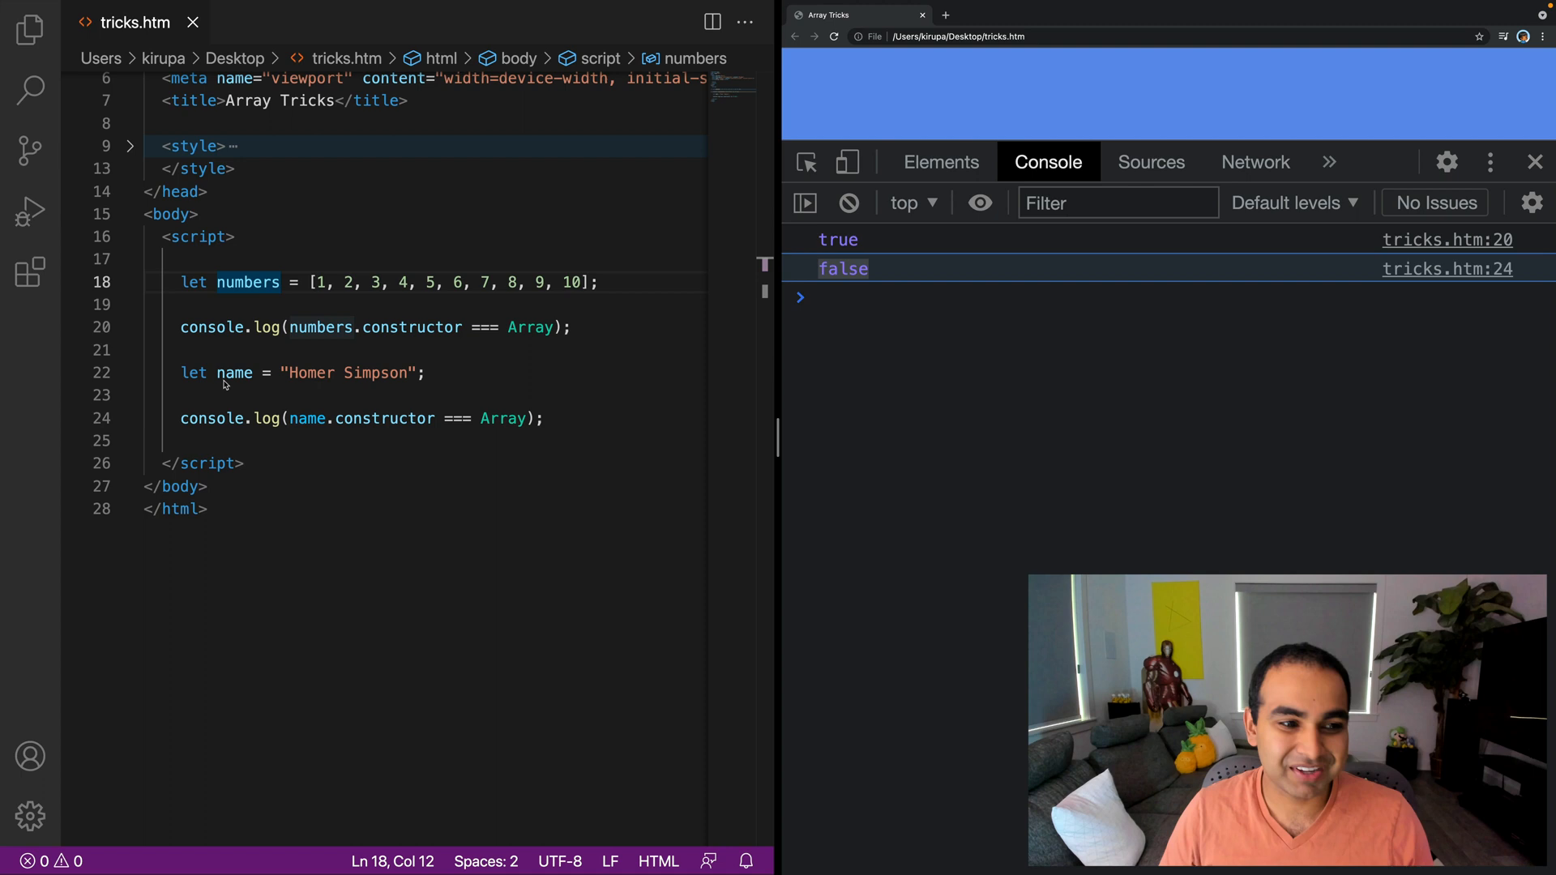
{"action": "double_click", "coordinate": [235, 373]}
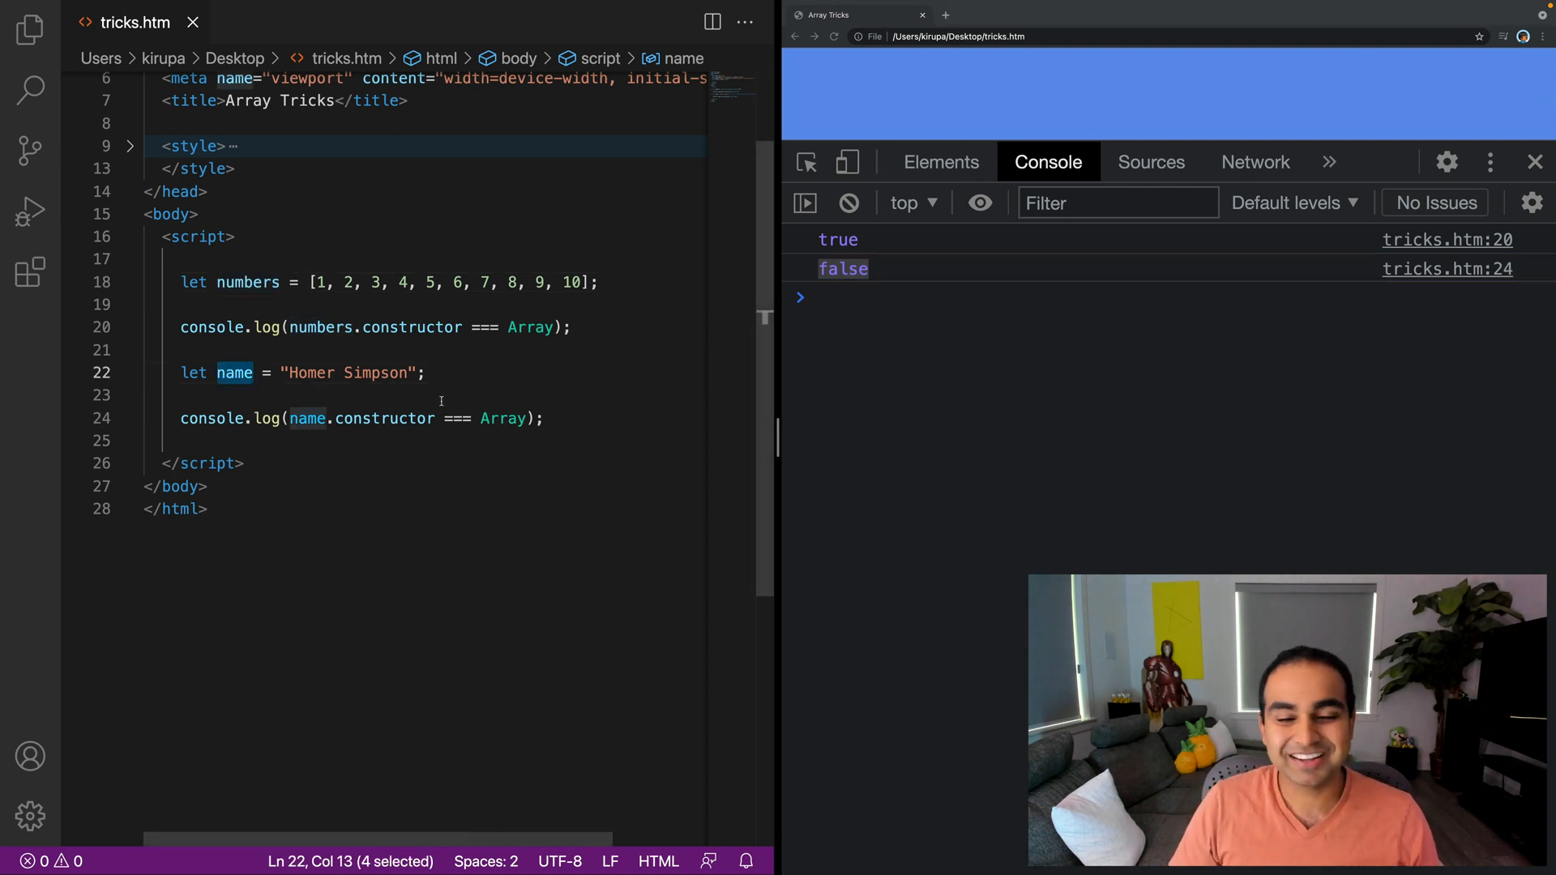